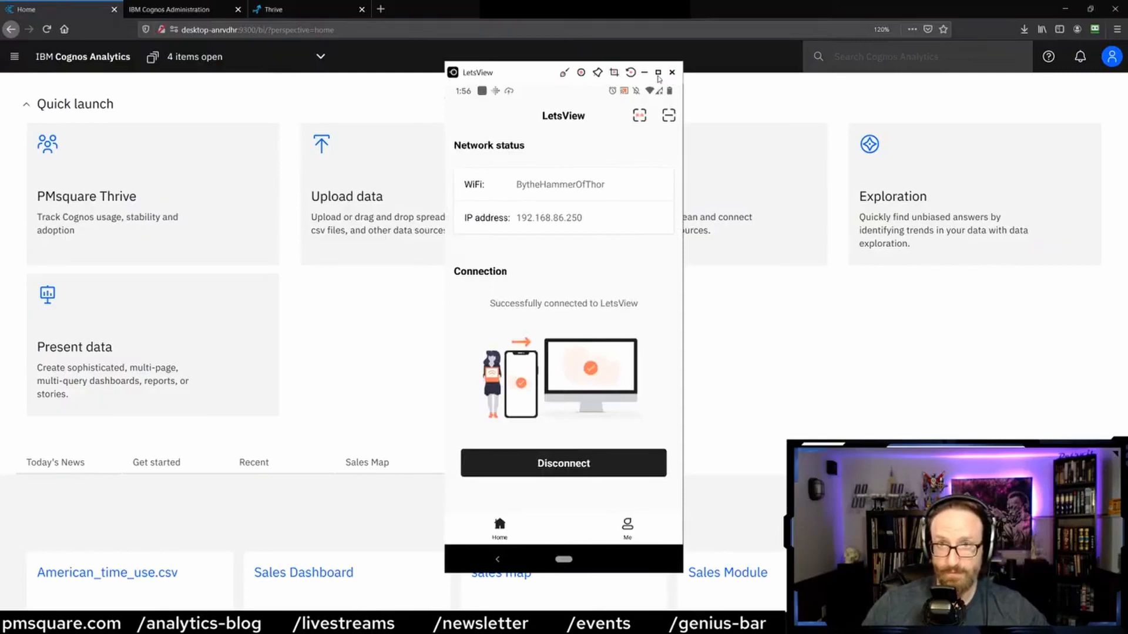
# - Switch the mirrored phone to the Cognos Analytics for Mobile 'Let's connect to your server' screen
pyautogui.click(657, 72)
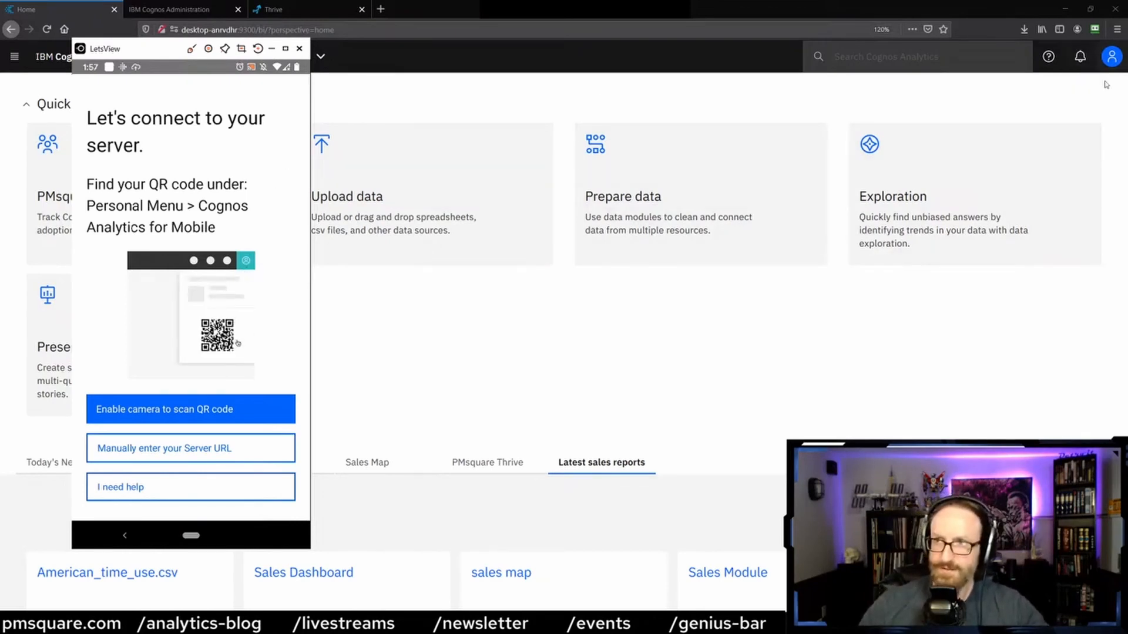
# - Show the Cognos Analytics for Mobile setup info from the account menu and enable the camera to scan the server QR code
pyautogui.click(1113, 56)
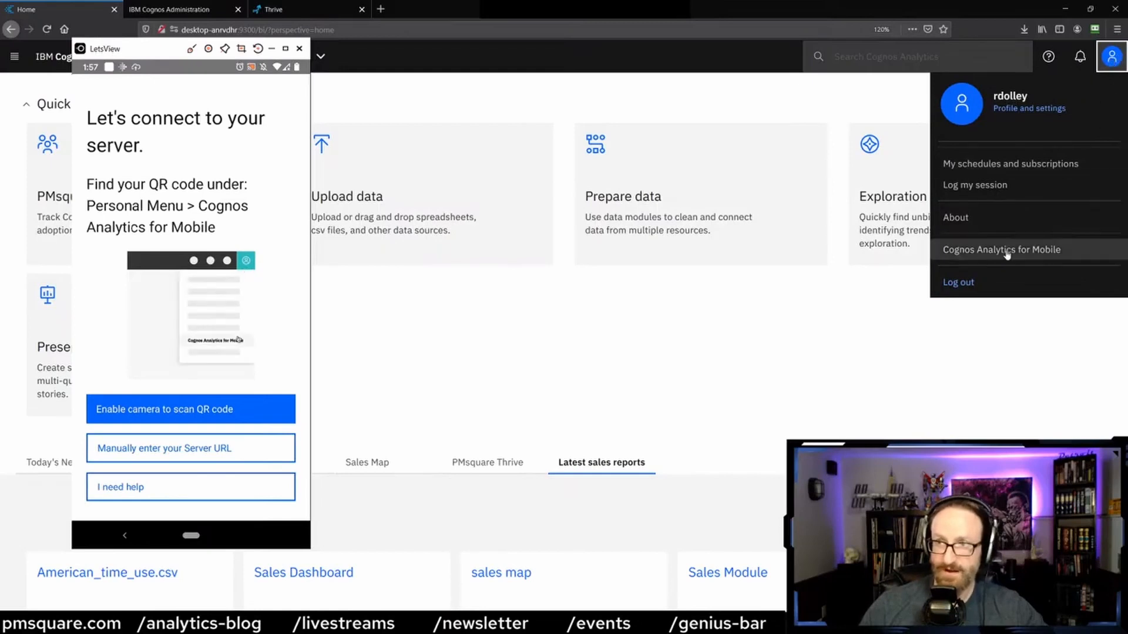
pyautogui.click(1001, 249)
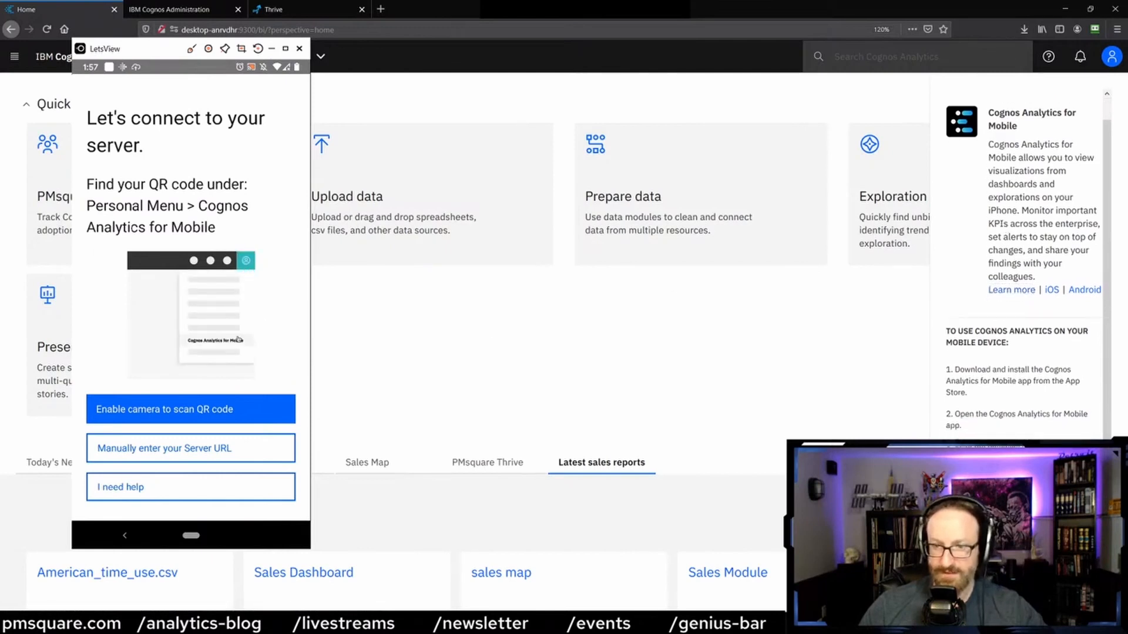
pyautogui.click(190, 408)
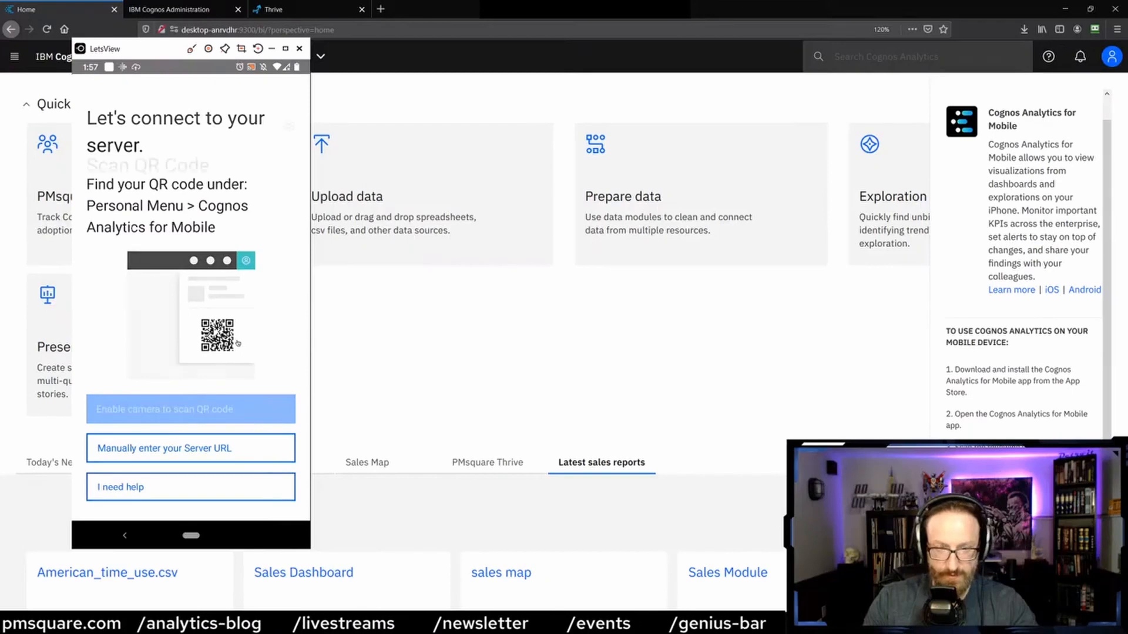
pyautogui.click(191, 409)
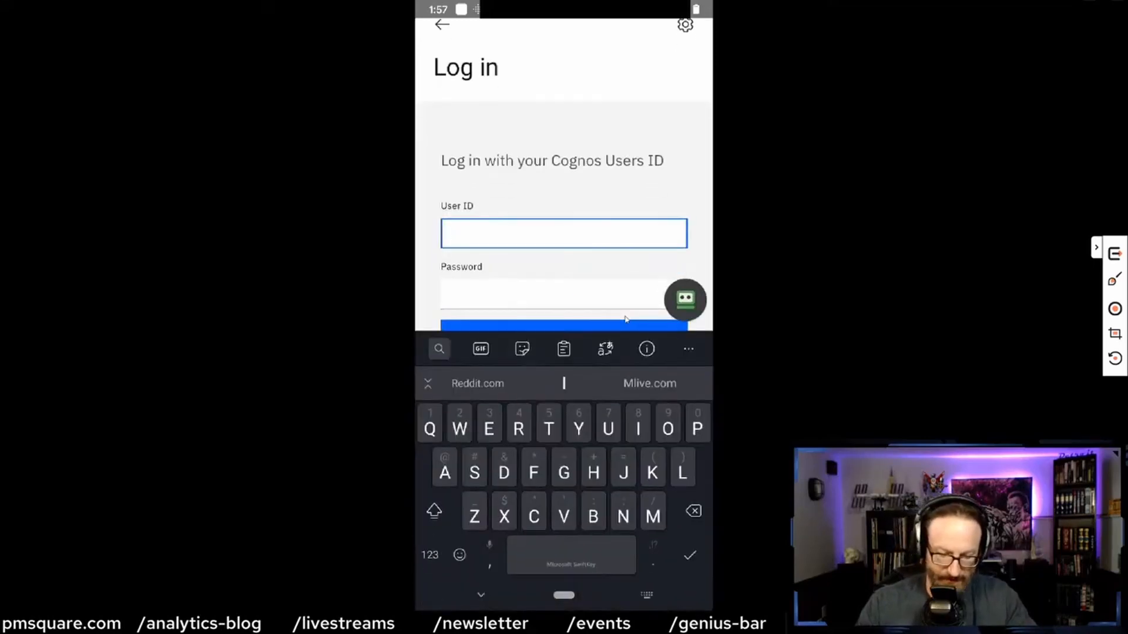
# - Unlock the RoboForm password manager and dismiss its Fill From saved-logins list
pyautogui.click(684, 299)
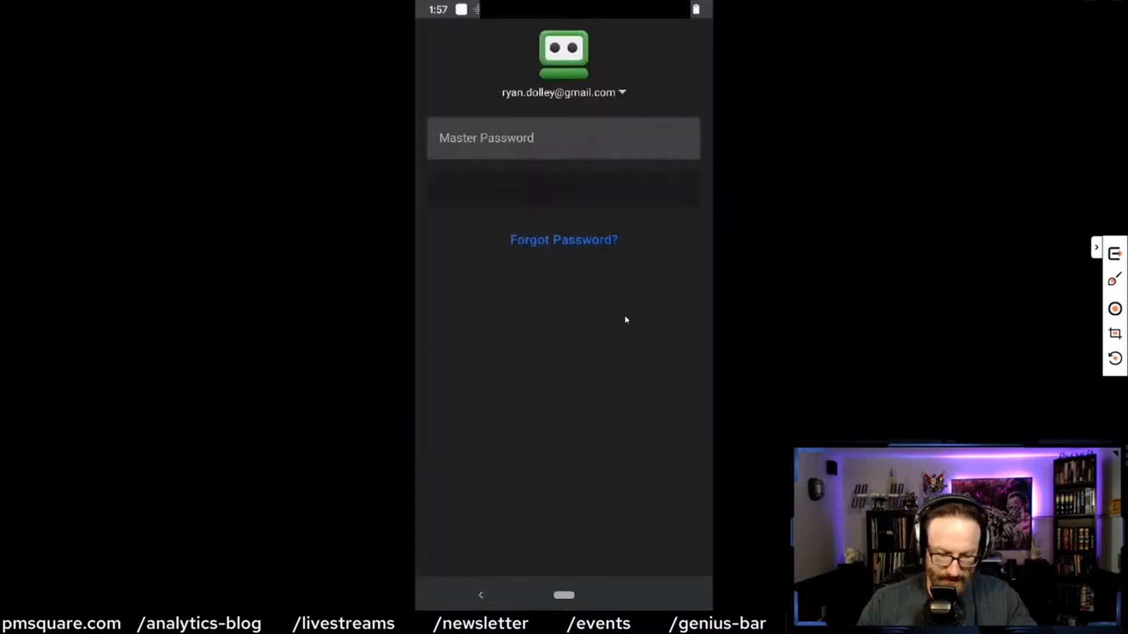
pyautogui.click(563, 137)
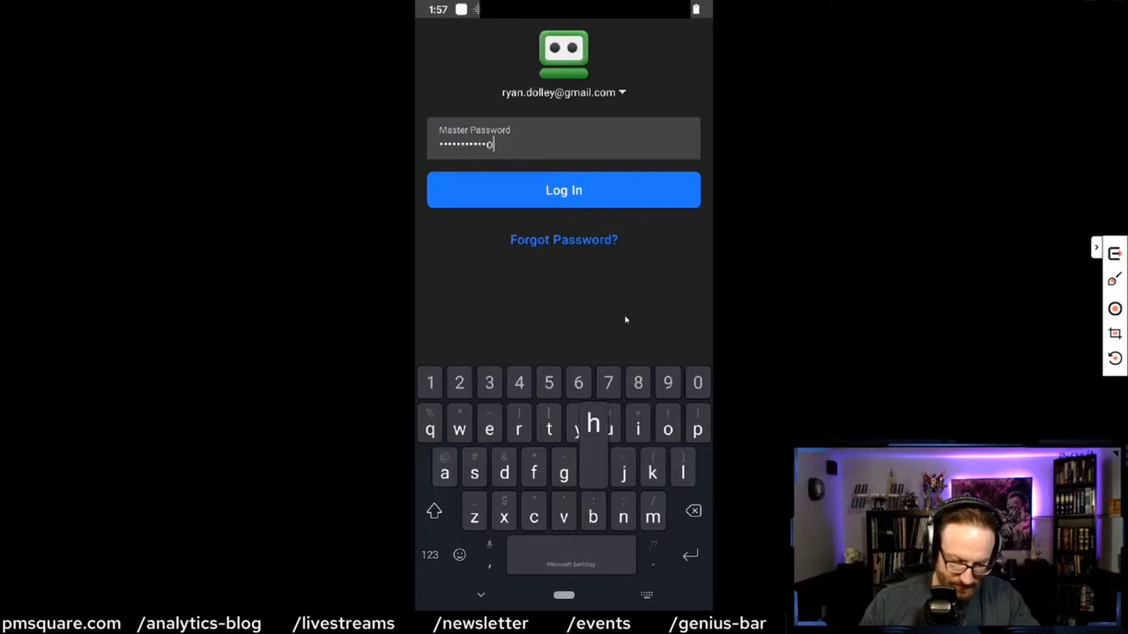
pyautogui.write('h')
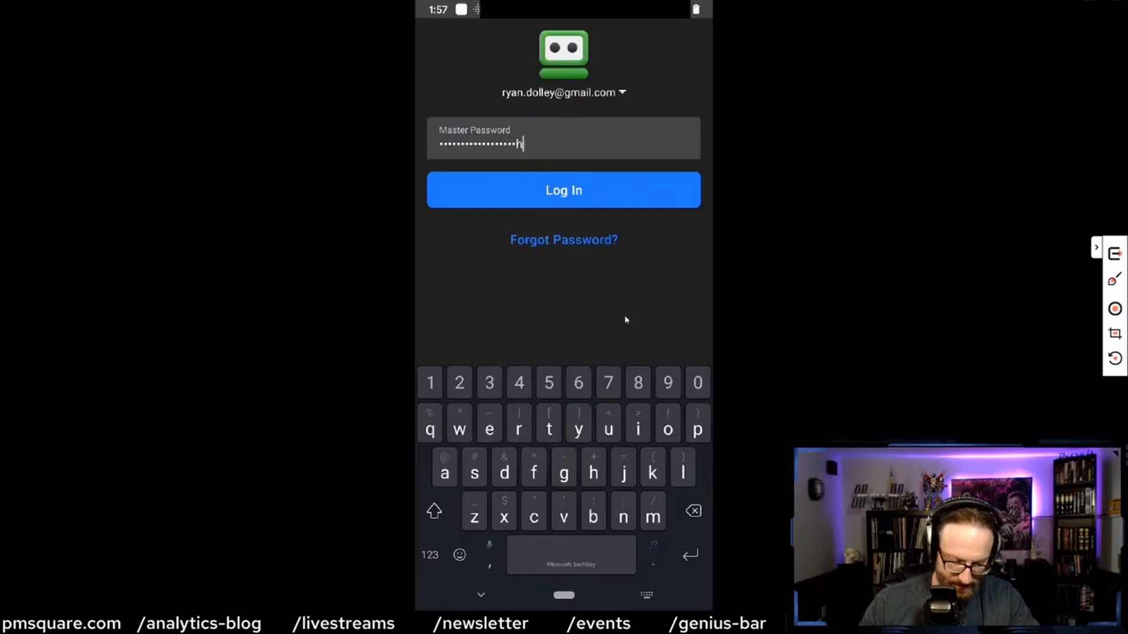
pyautogui.click(562, 190)
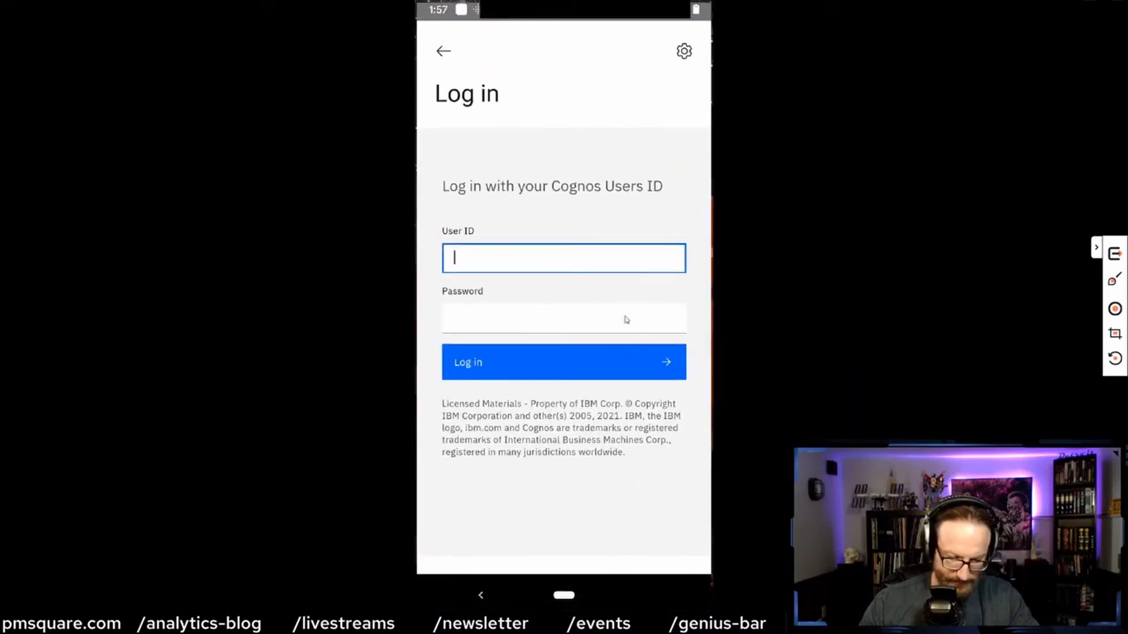
pyautogui.click(563, 258)
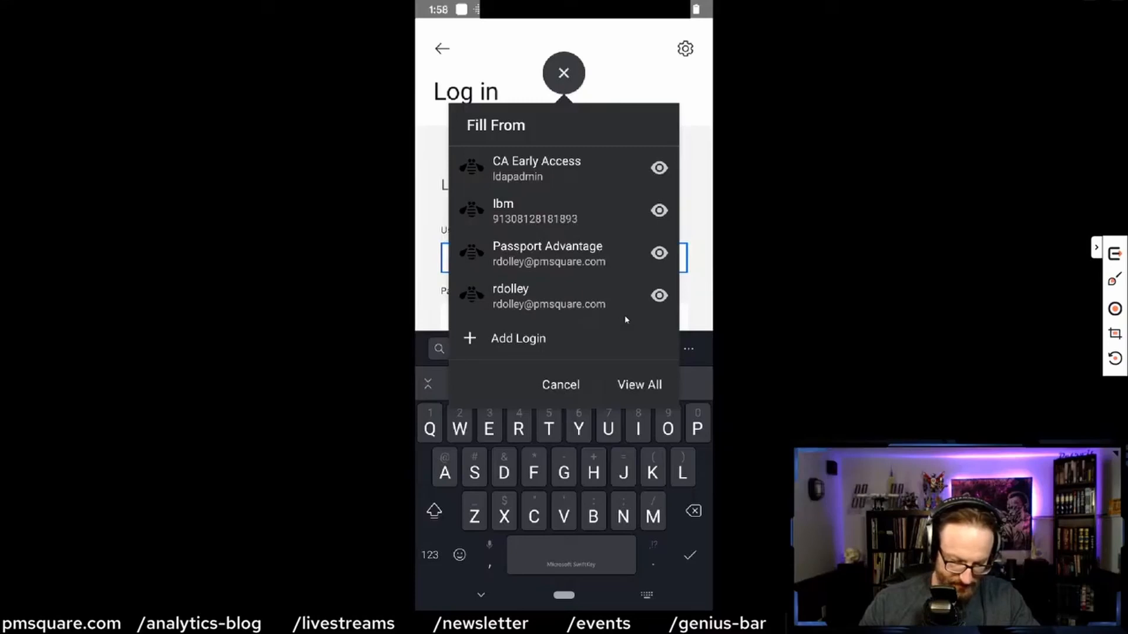
pyautogui.click(561, 384)
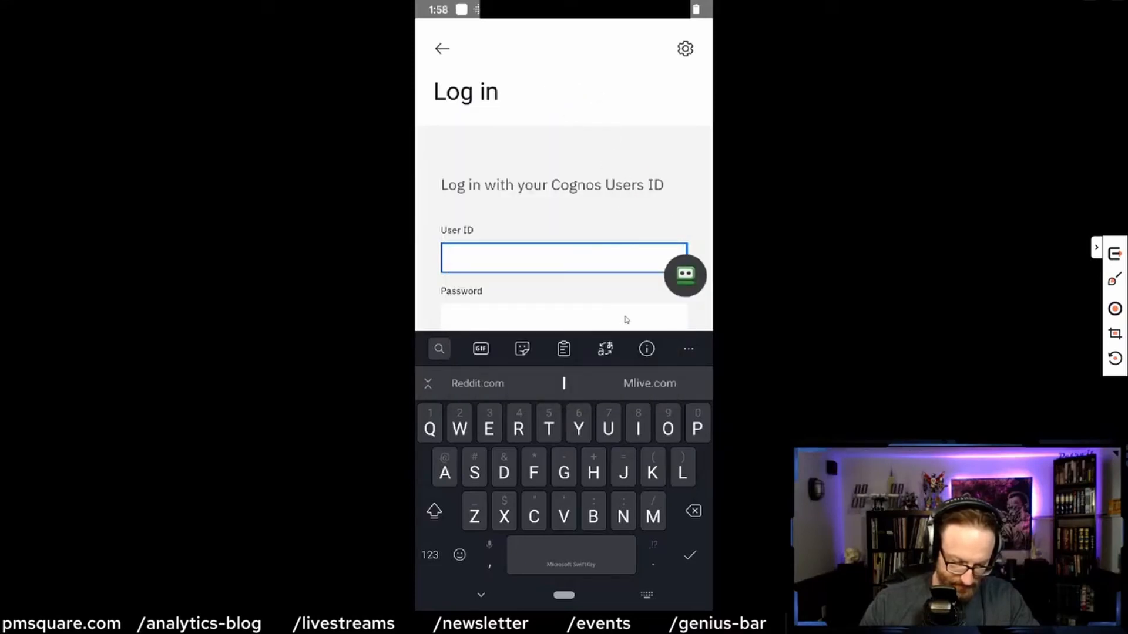
pyautogui.write('Rdo')
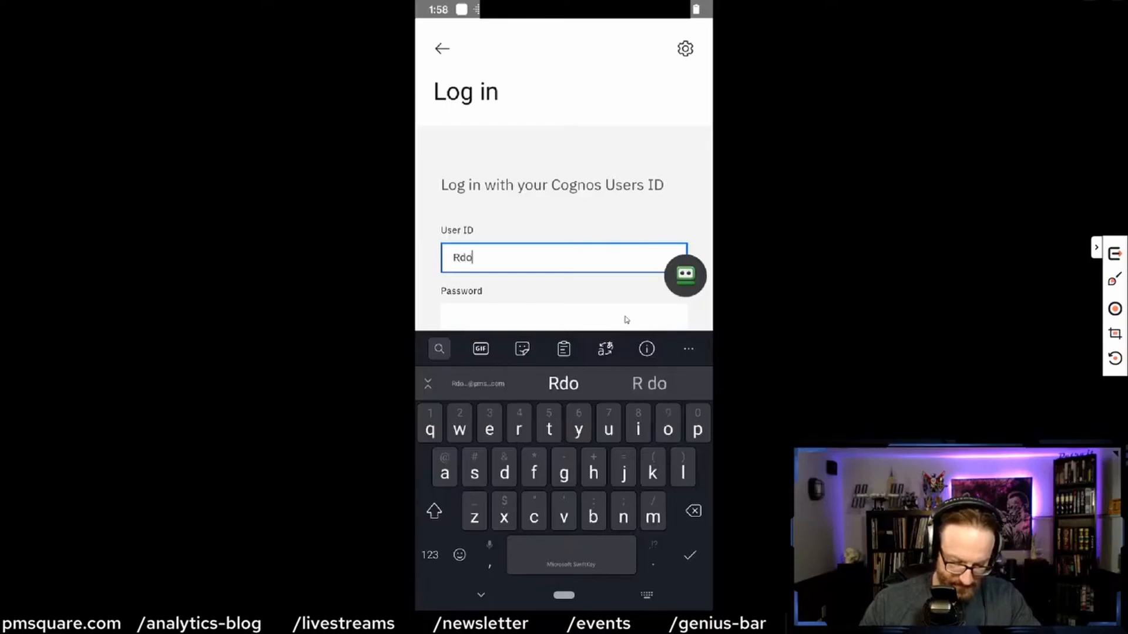
pyautogui.write('lley')
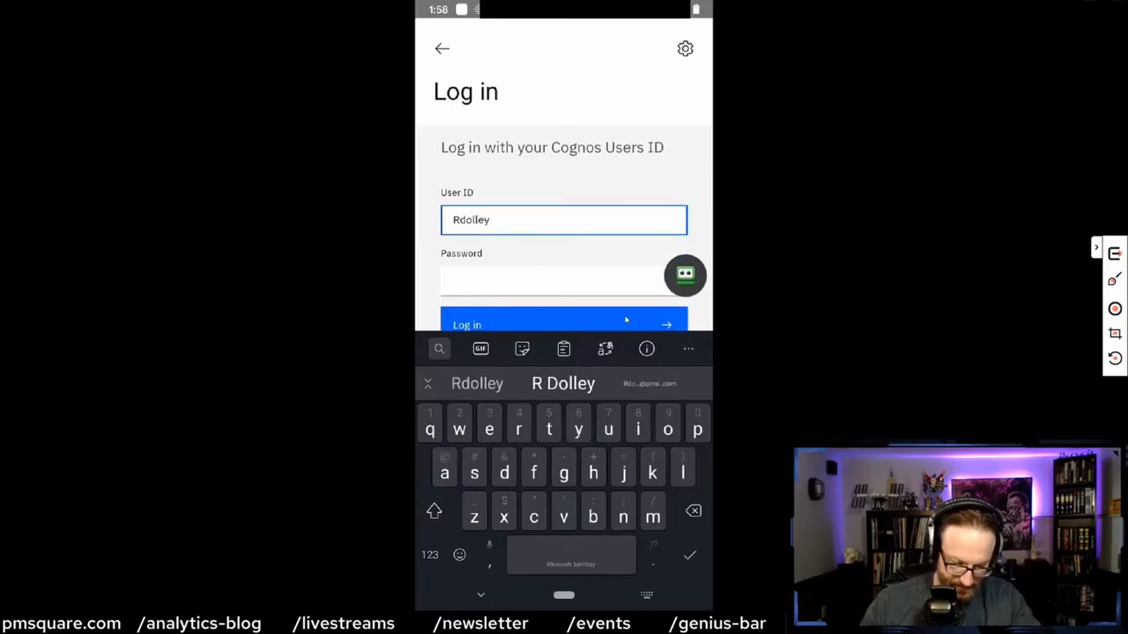
pyautogui.click(563, 281)
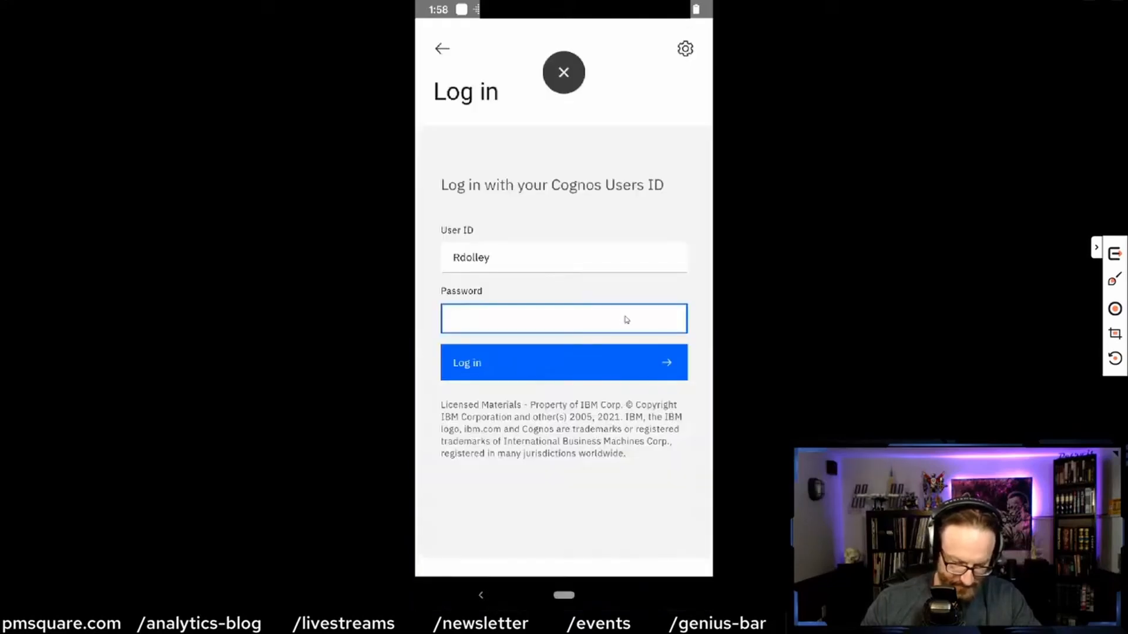
pyautogui.click(563, 362)
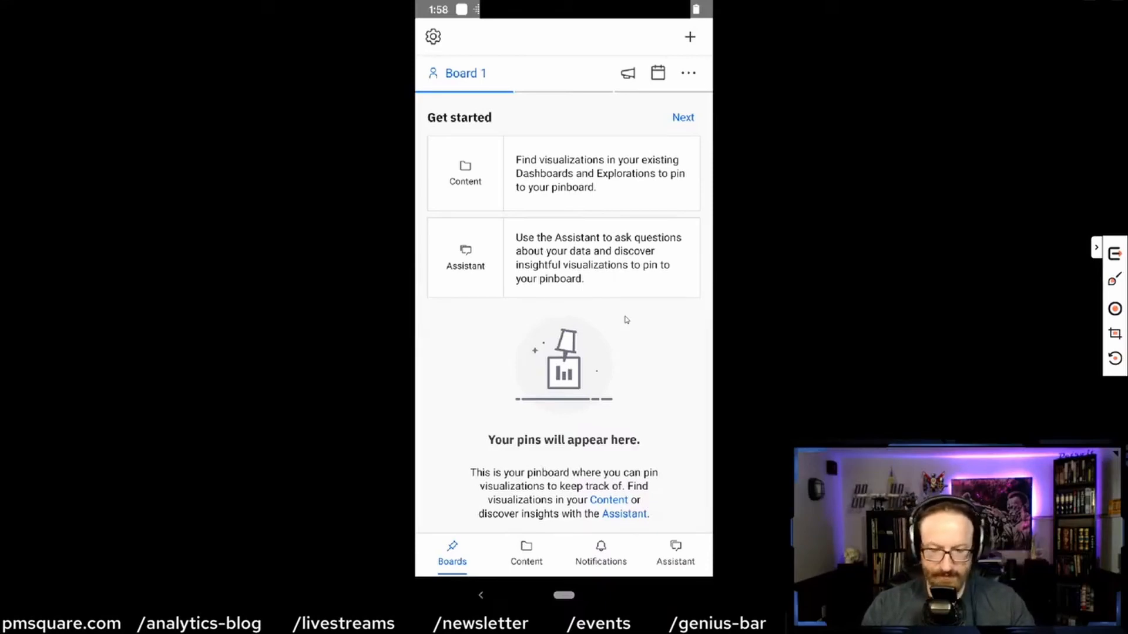
# - Show the Recent content list with Sales Dashboard and Revenue
pyautogui.click(527, 554)
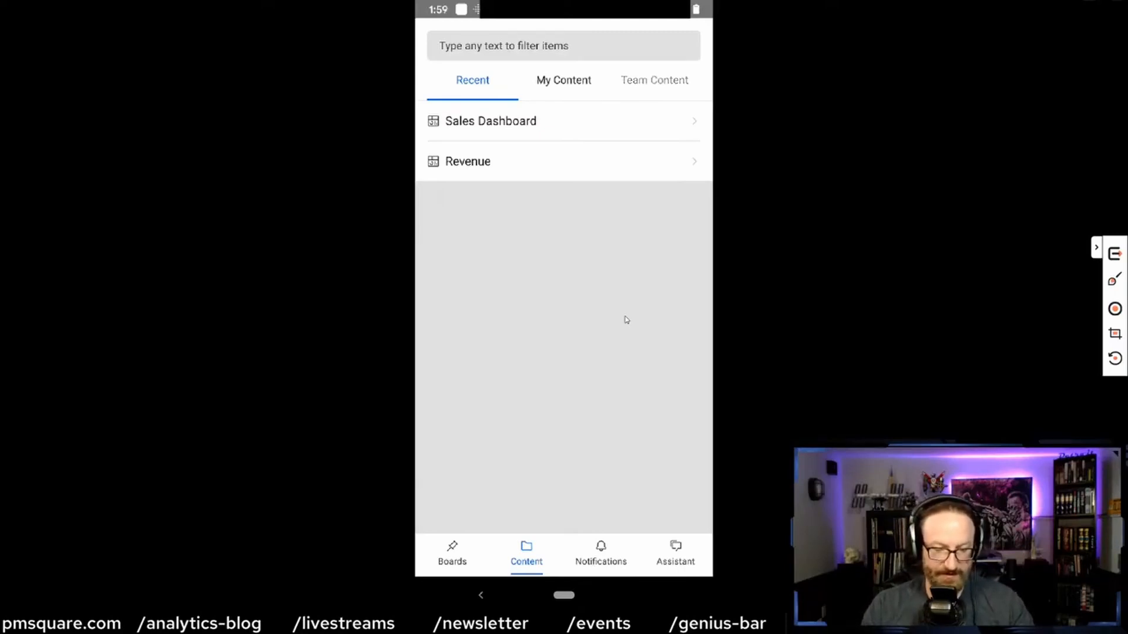
# - Browse the Team Content folders, then view the Notifications feed of triggered Golf revenue alerts
pyautogui.click(655, 80)
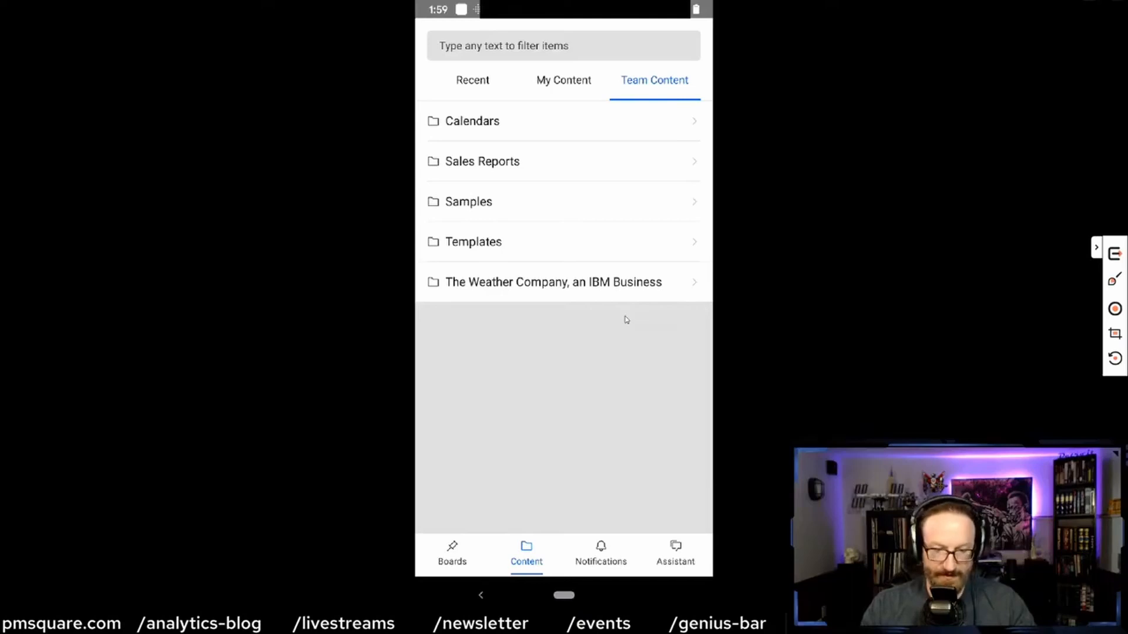
pyautogui.click(600, 553)
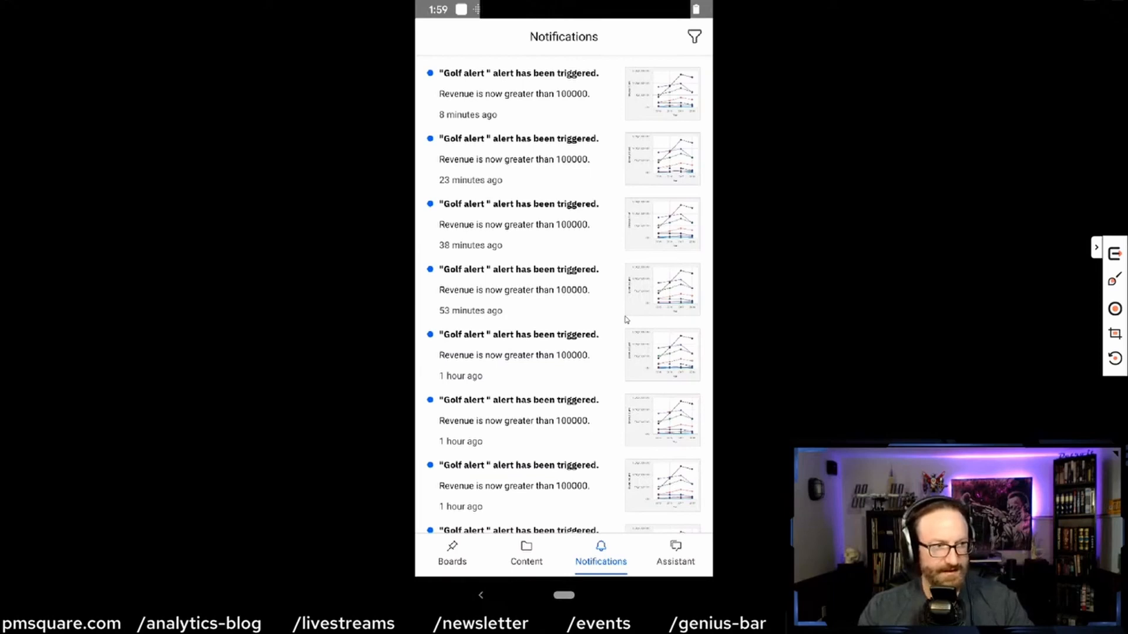
# - Bring up the Assistant and dismiss the alarm, ready to ask a question by voice
pyautogui.click(674, 552)
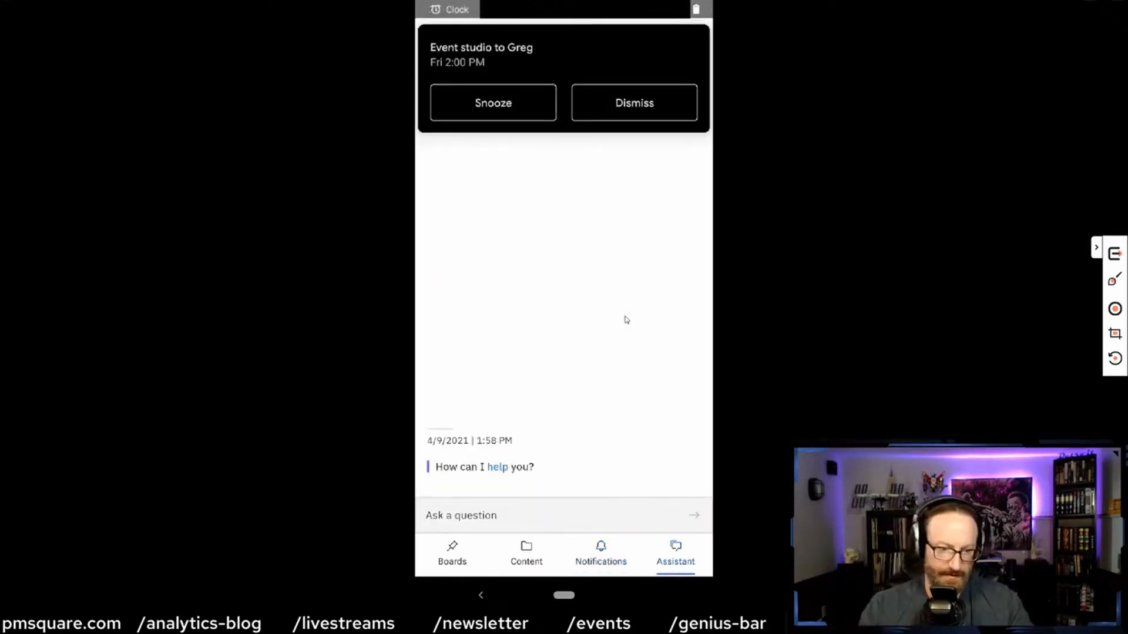
pyautogui.click(632, 103)
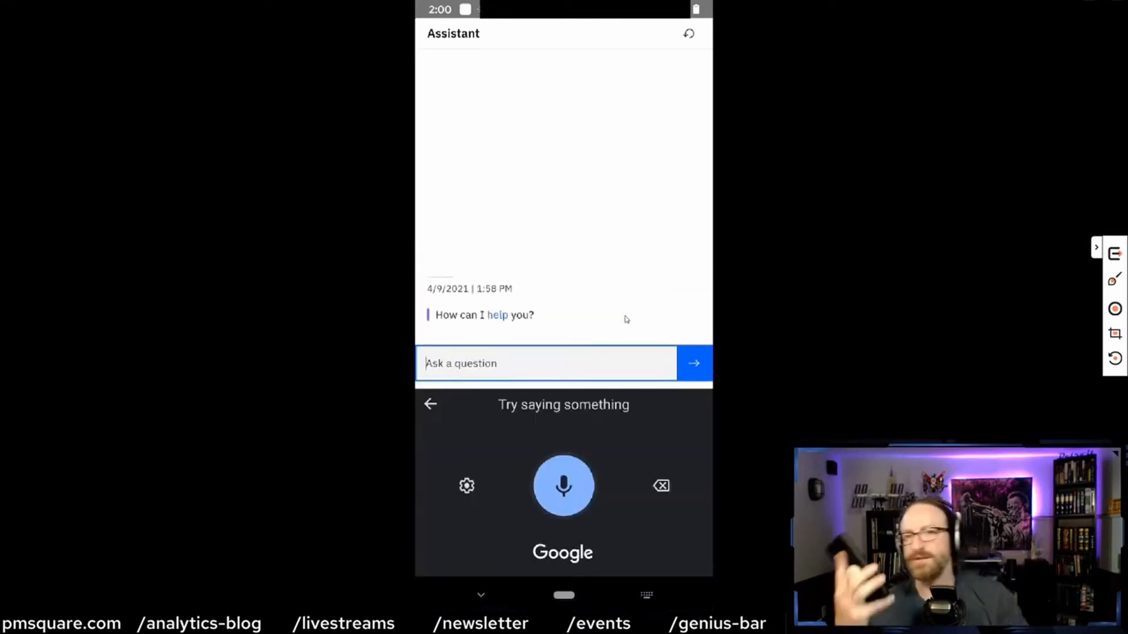
# - Ask the Assistant about Revenue, scroll its answer and switch to the Product type sized by Revenue bubble chart
pyautogui.click(563, 486)
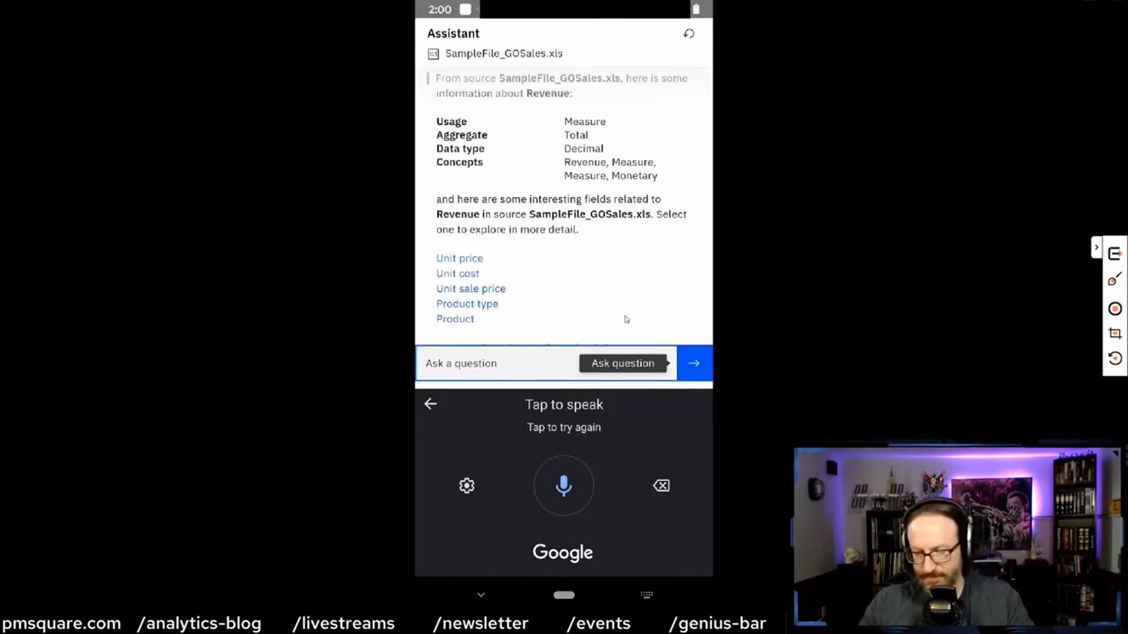
pyautogui.scroll(3)
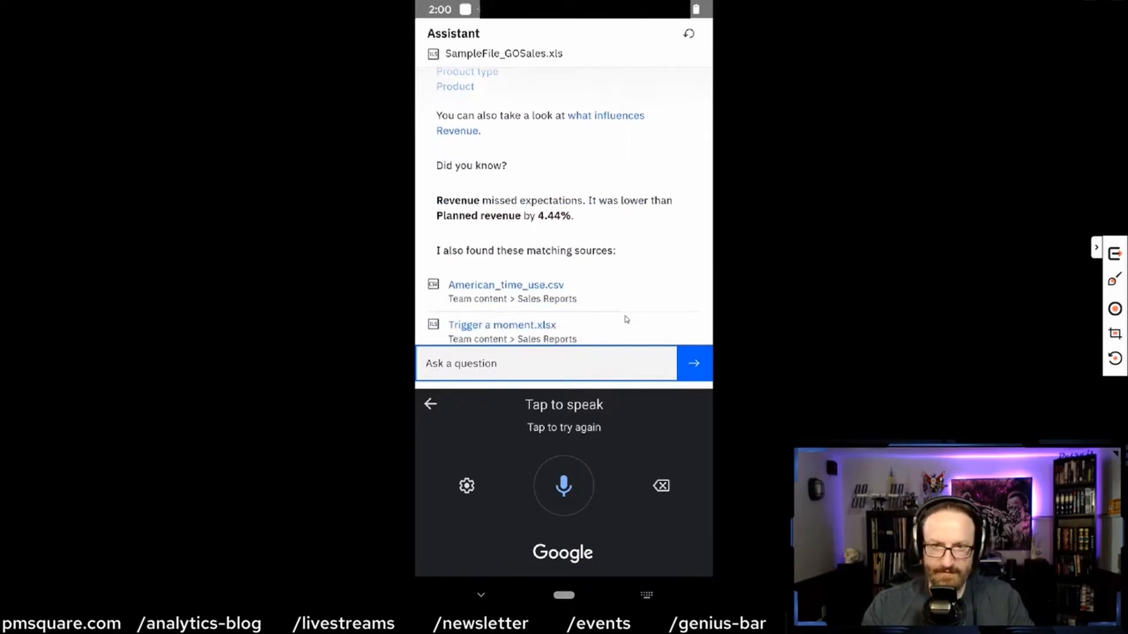
pyautogui.scroll(3)
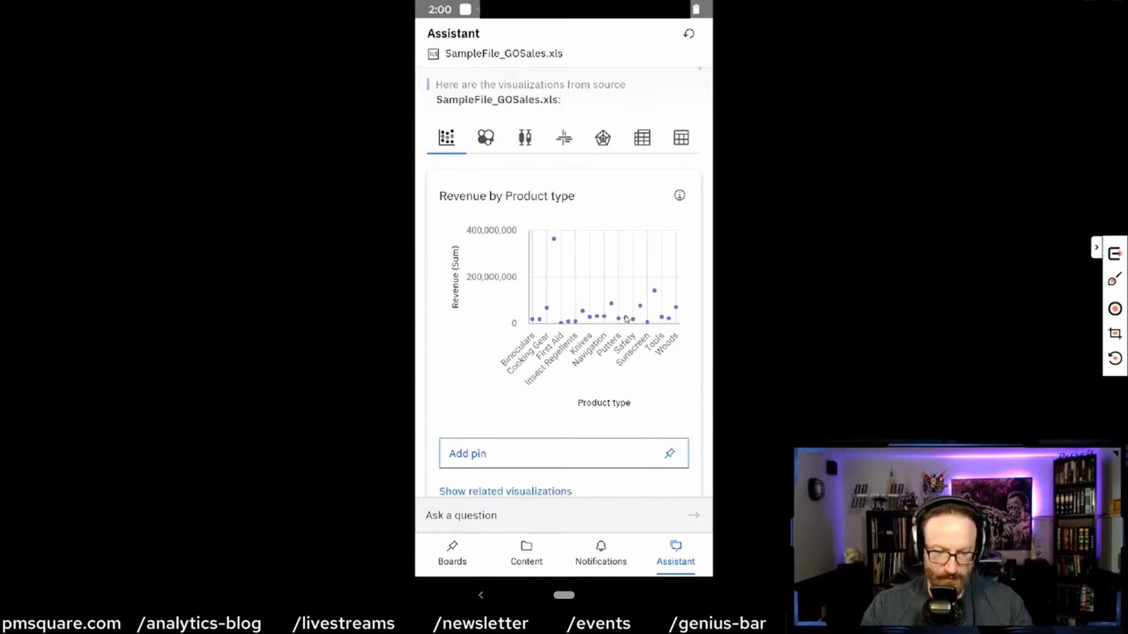
pyautogui.click(485, 137)
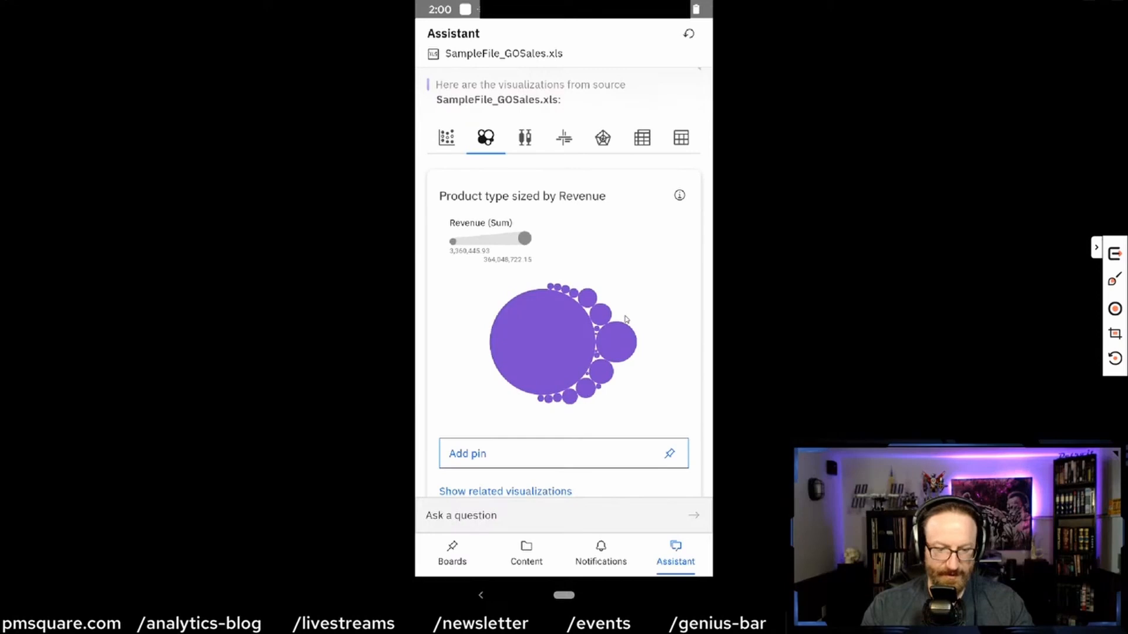
pyautogui.scroll(3)
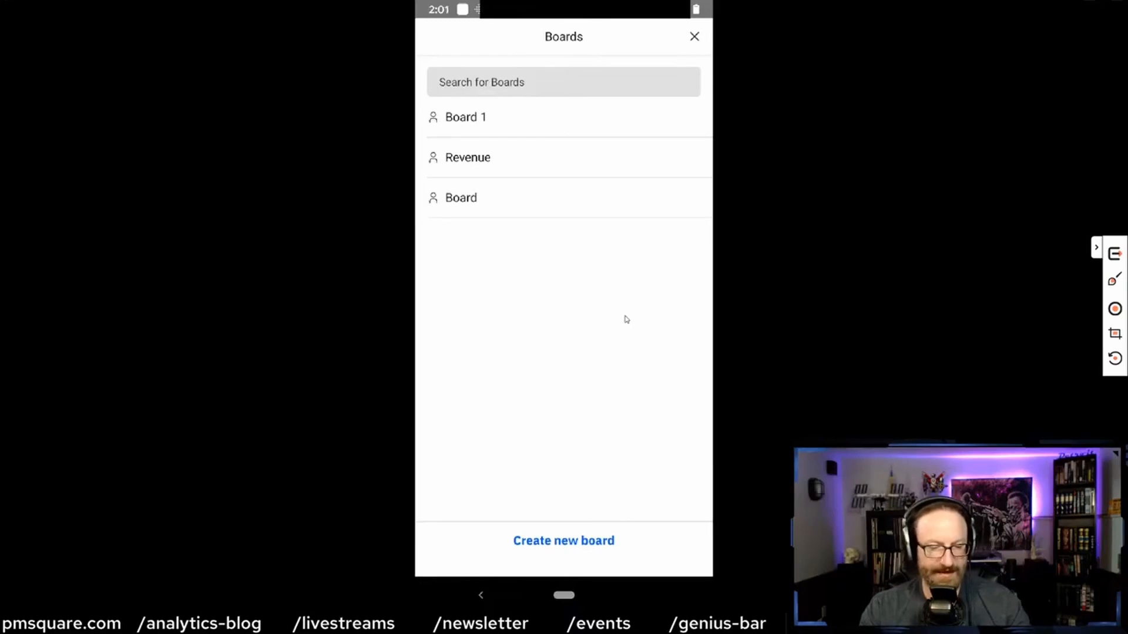
# - Dismiss the board picker, view the Assistant chart, then reopen the boards list (Board 1, Revenue, Board)
pyautogui.click(693, 37)
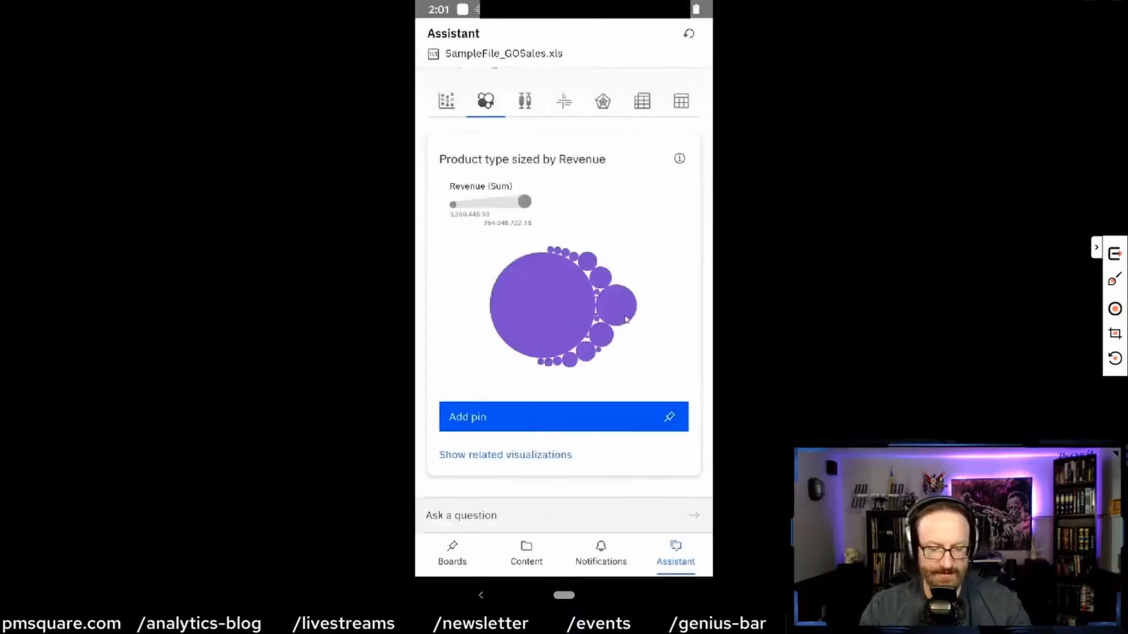
pyautogui.click(563, 416)
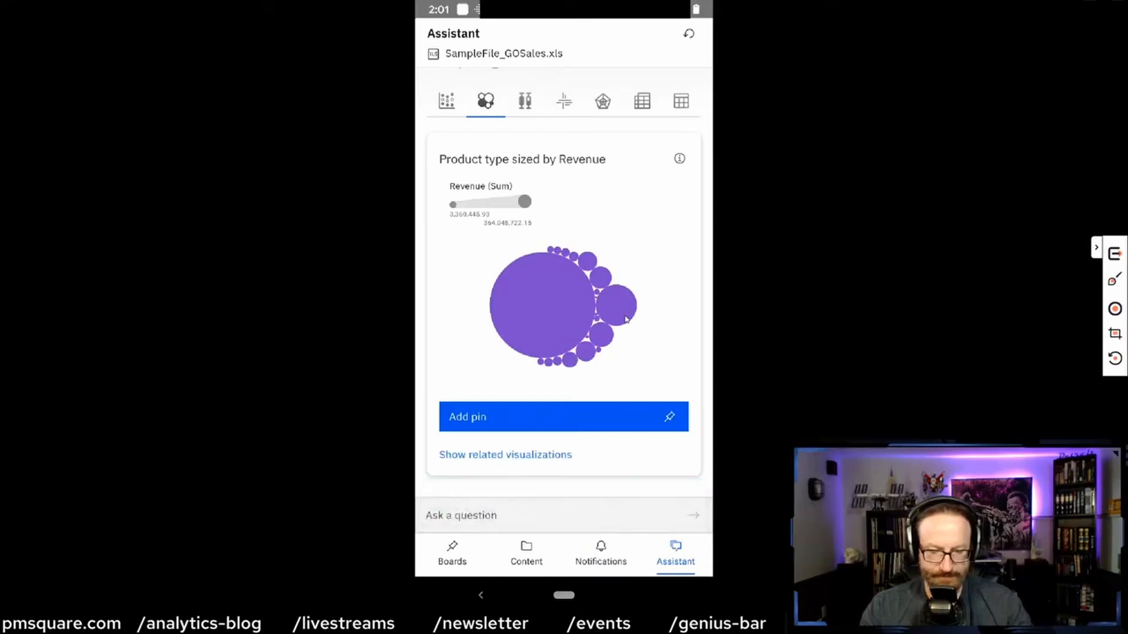
pyautogui.click(451, 552)
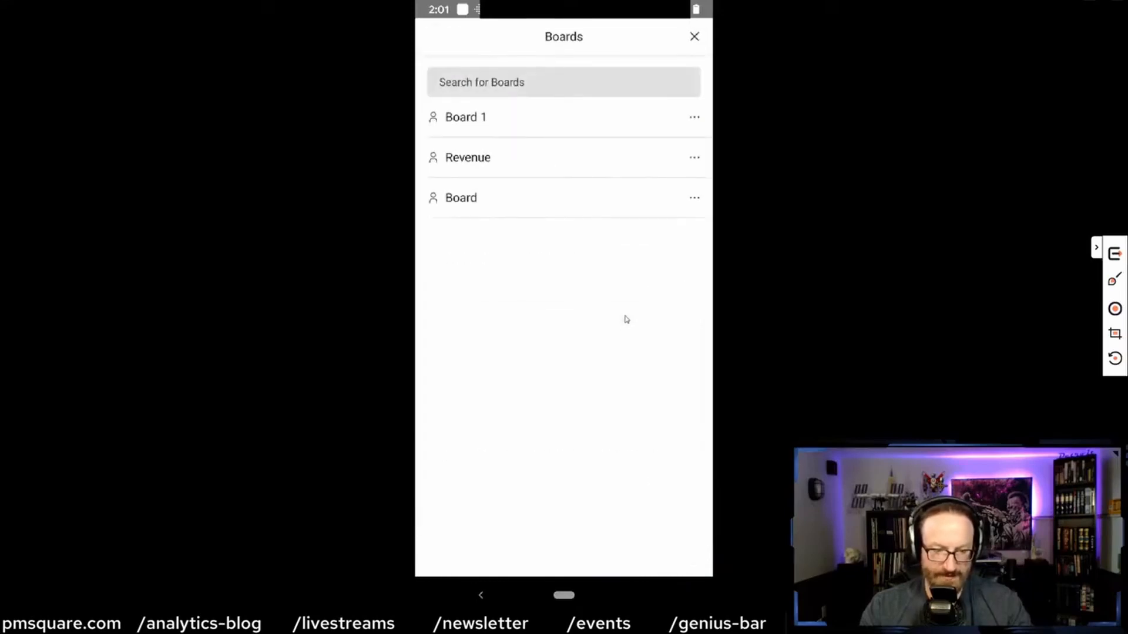
# - Open the Revenue board and scroll through its visualizations
pyautogui.click(468, 158)
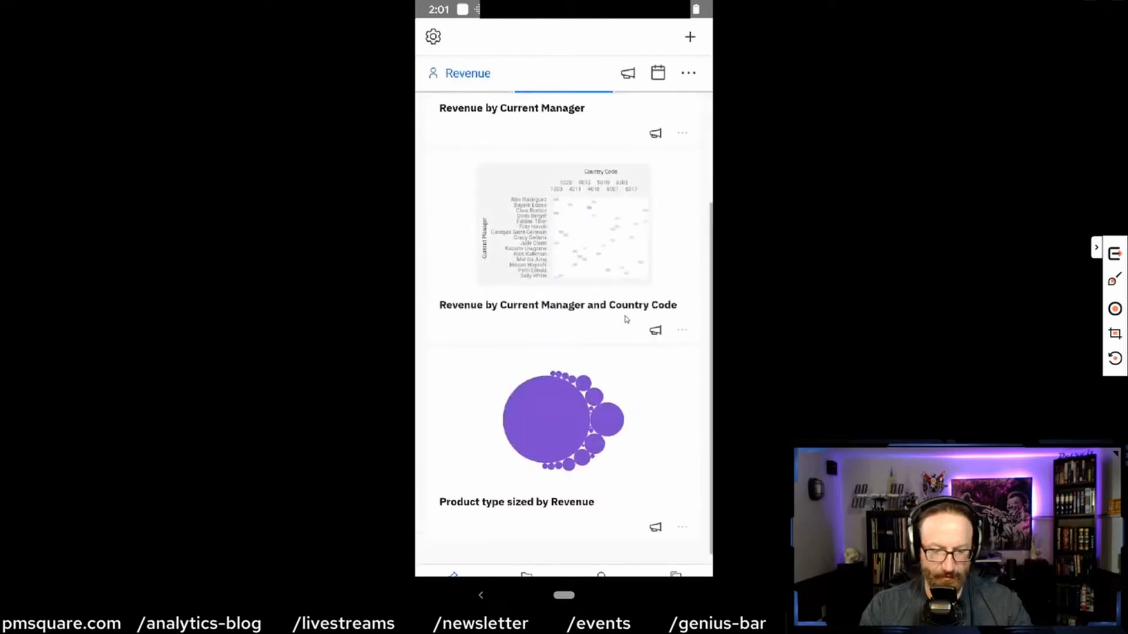
pyautogui.scroll(3)
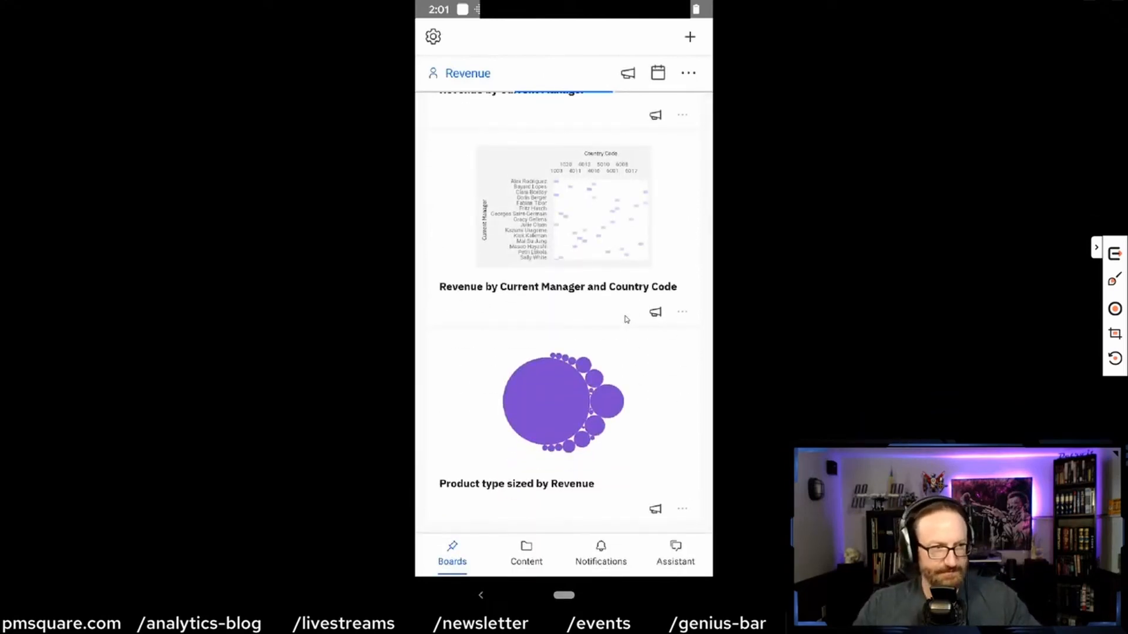
pyautogui.scroll(-3)
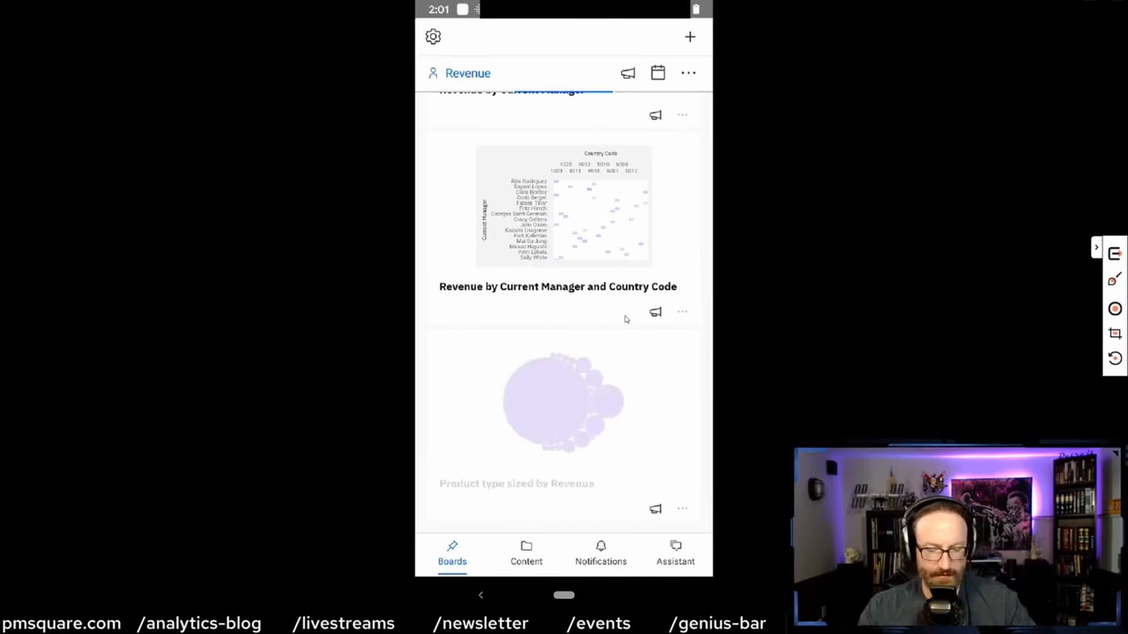
pyautogui.scroll(3)
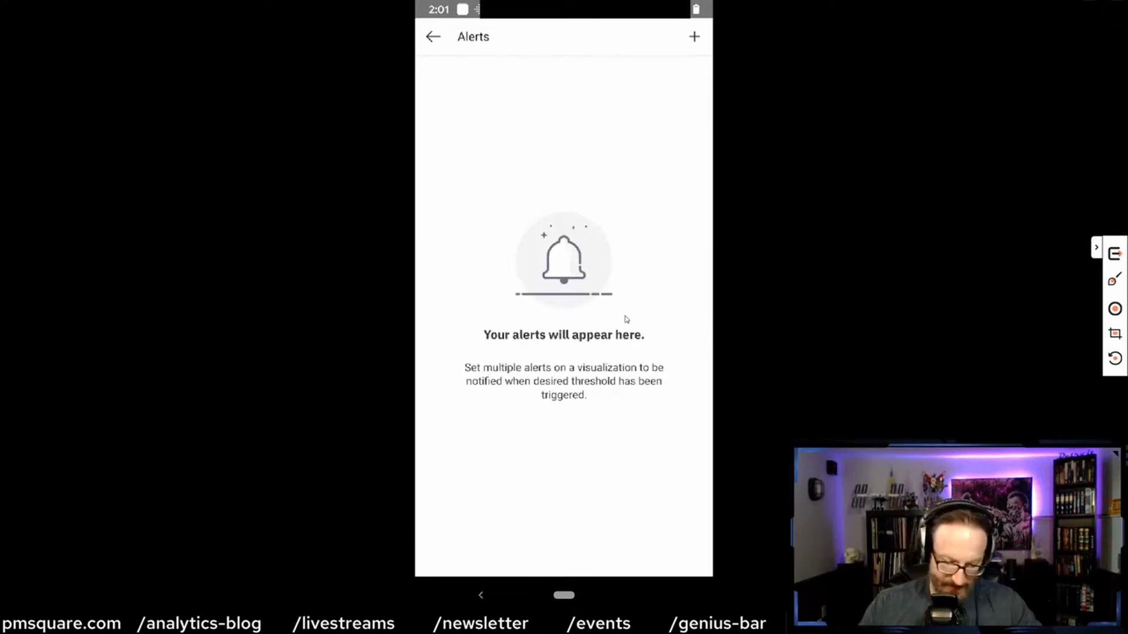
# - Start an alert named 'Alert', pick its column, then back out of the draft and view its visualization
pyautogui.click(694, 37)
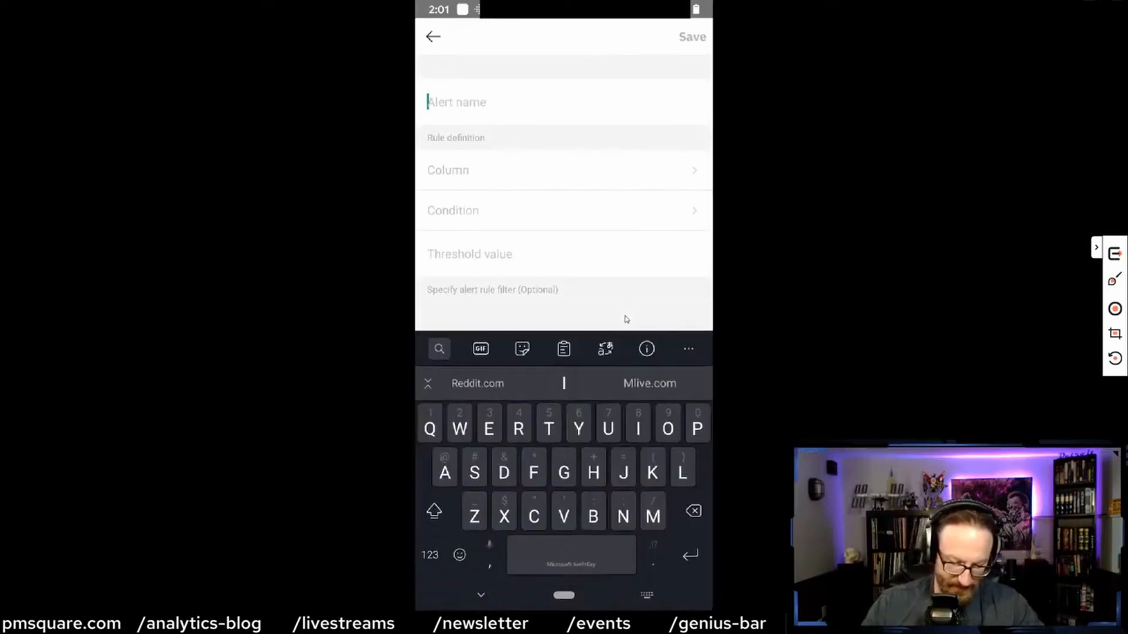
pyautogui.write('Alert')
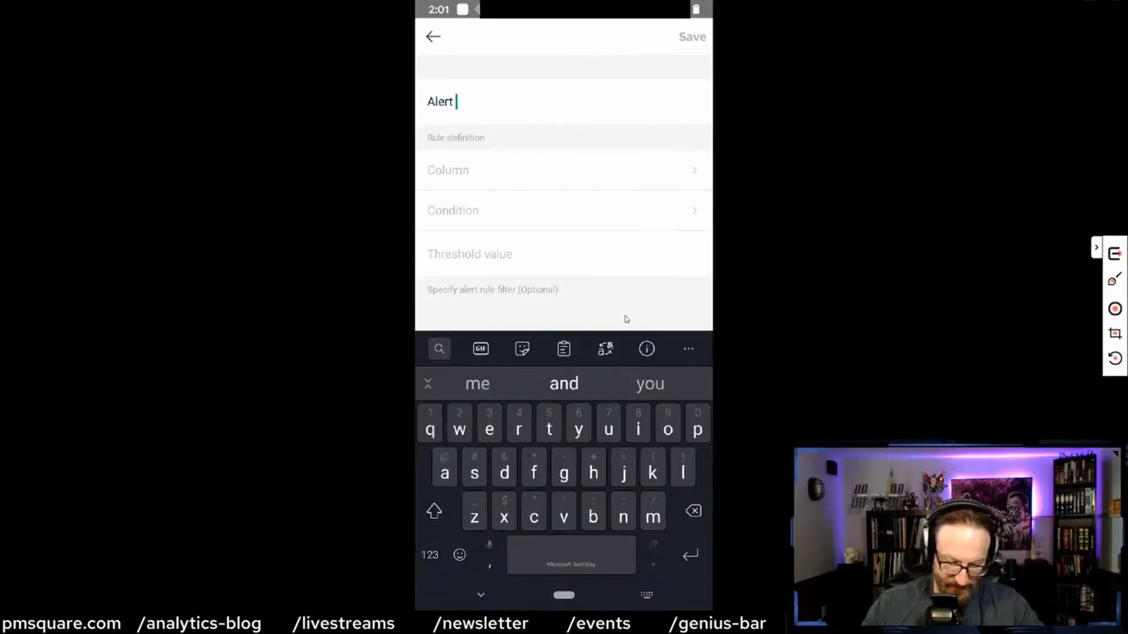
pyautogui.click(562, 169)
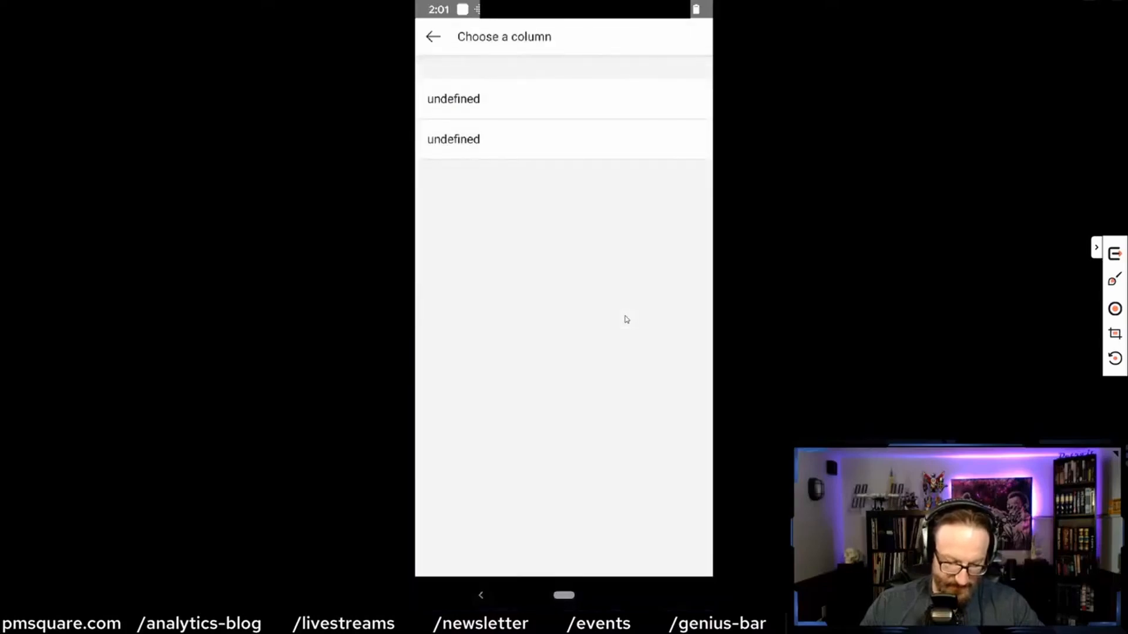
pyautogui.click(432, 36)
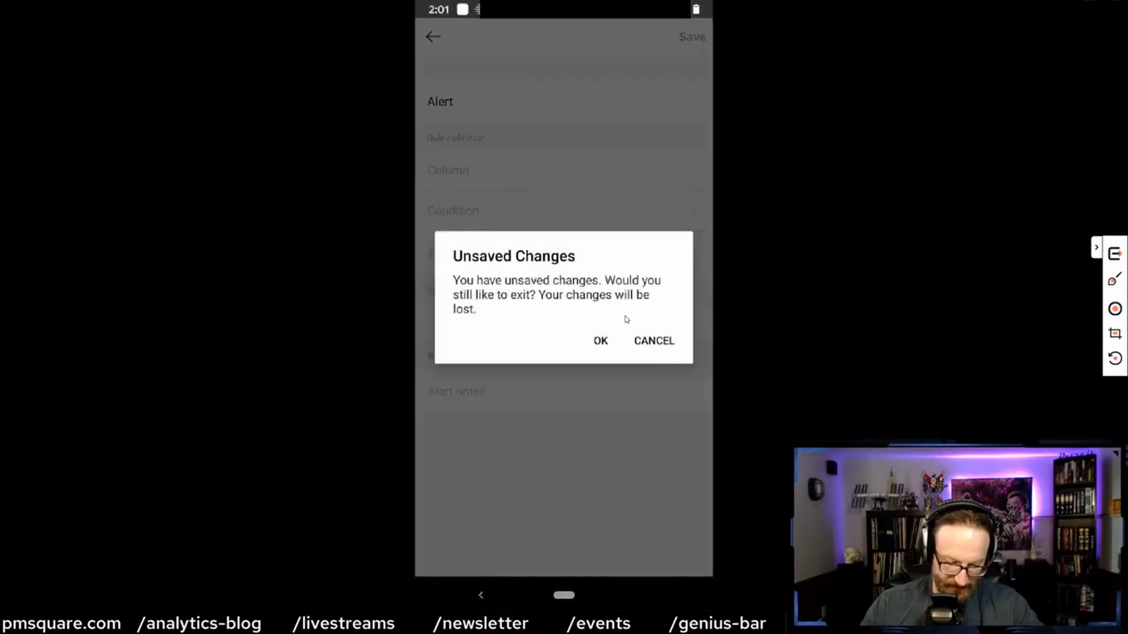
pyautogui.click(654, 340)
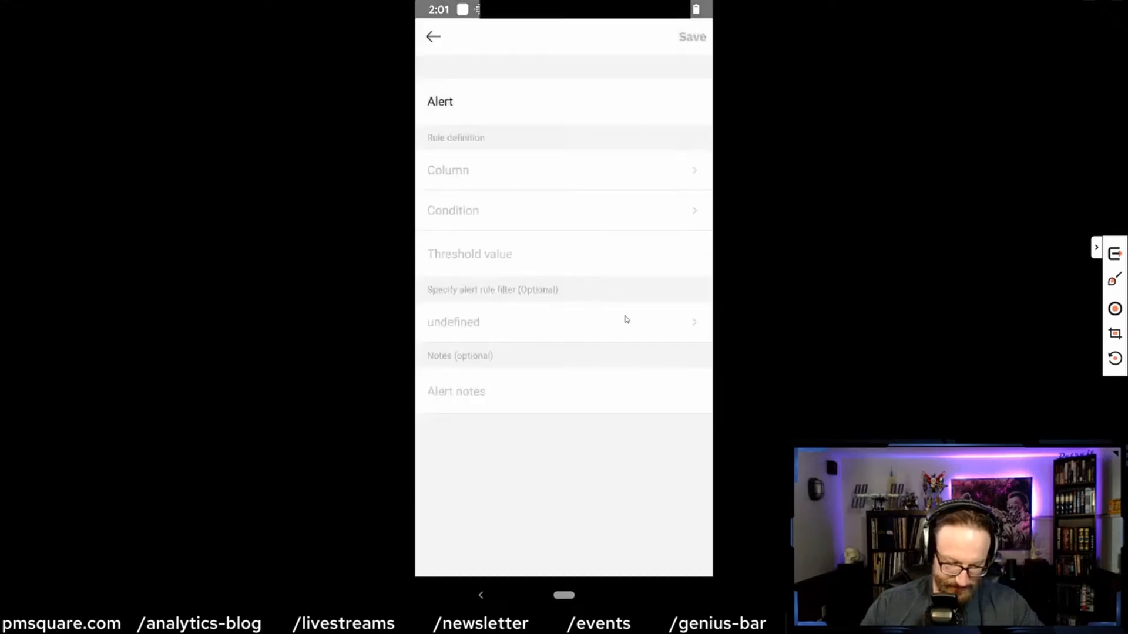
pyautogui.click(433, 37)
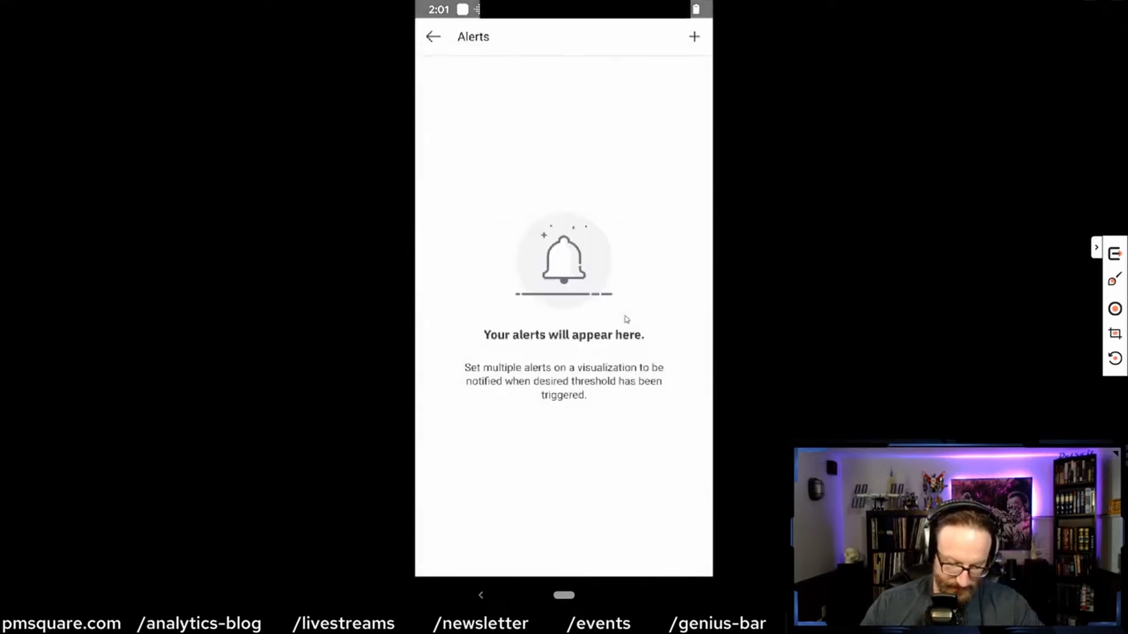
pyautogui.click(432, 36)
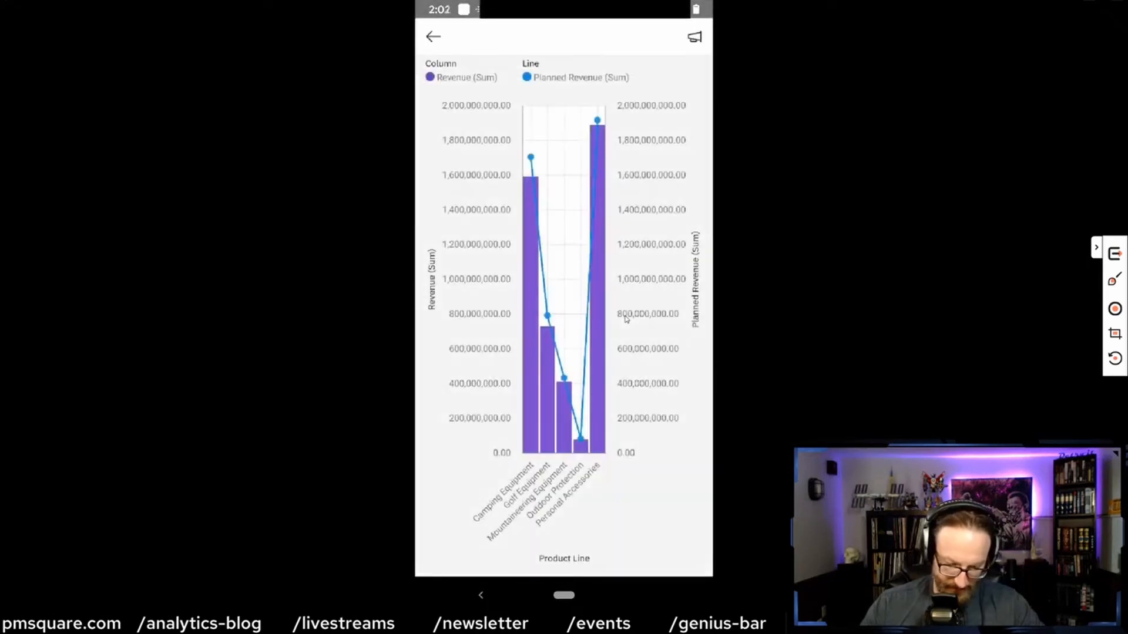
# - Start a second 'Alert' draft, confirm discarding it unsaved, and return to the Board's revenue charts
pyautogui.click(694, 36)
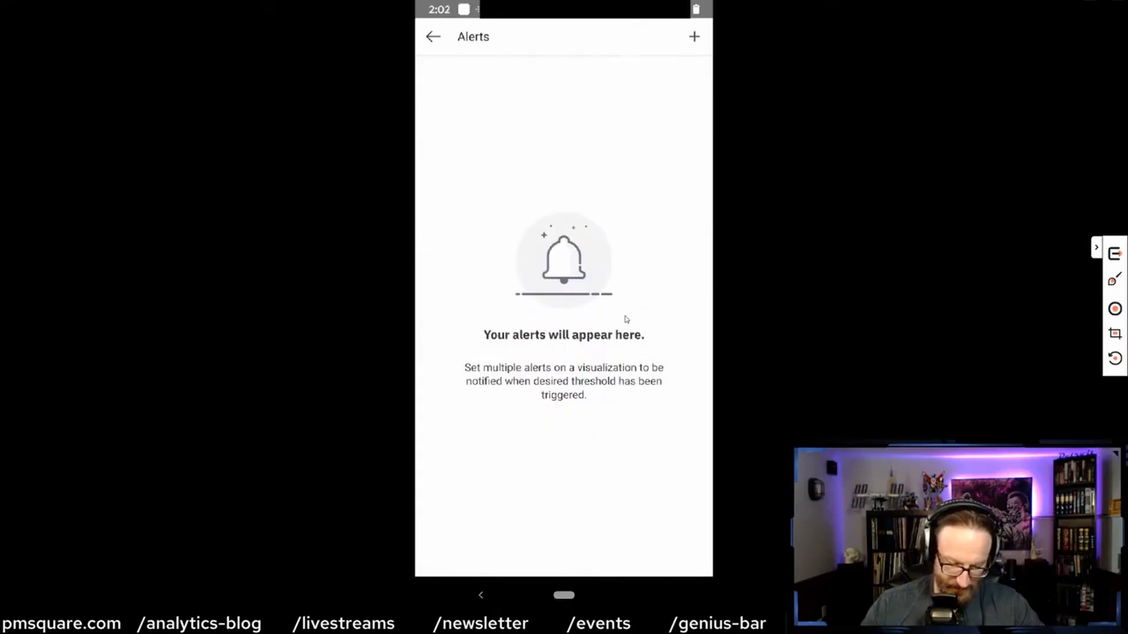
pyautogui.click(693, 37)
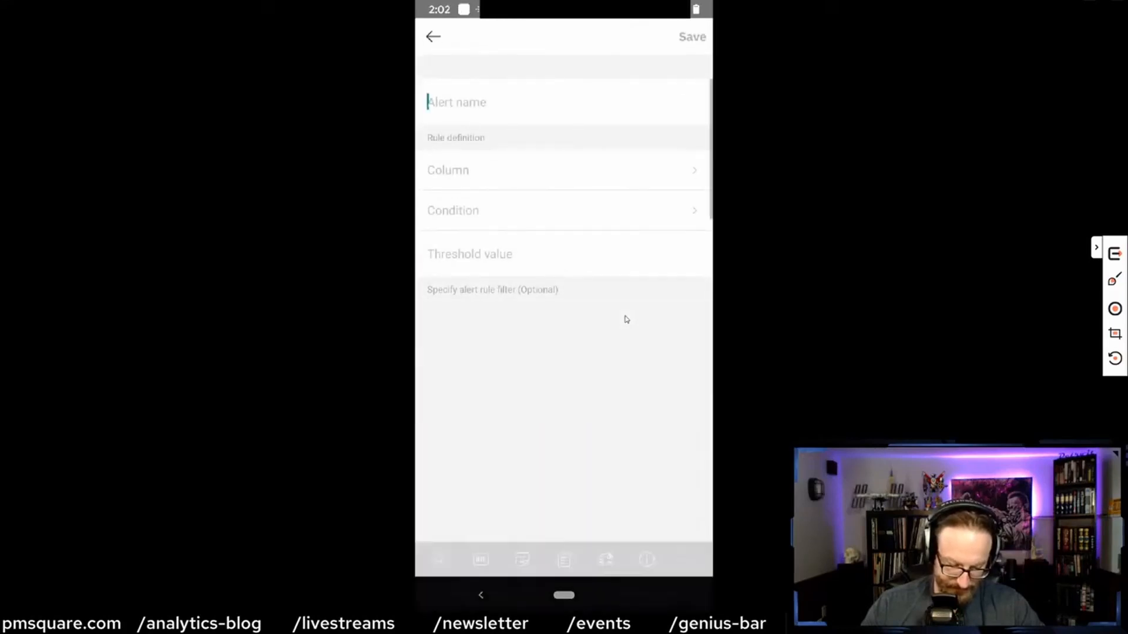
pyautogui.write('Alert')
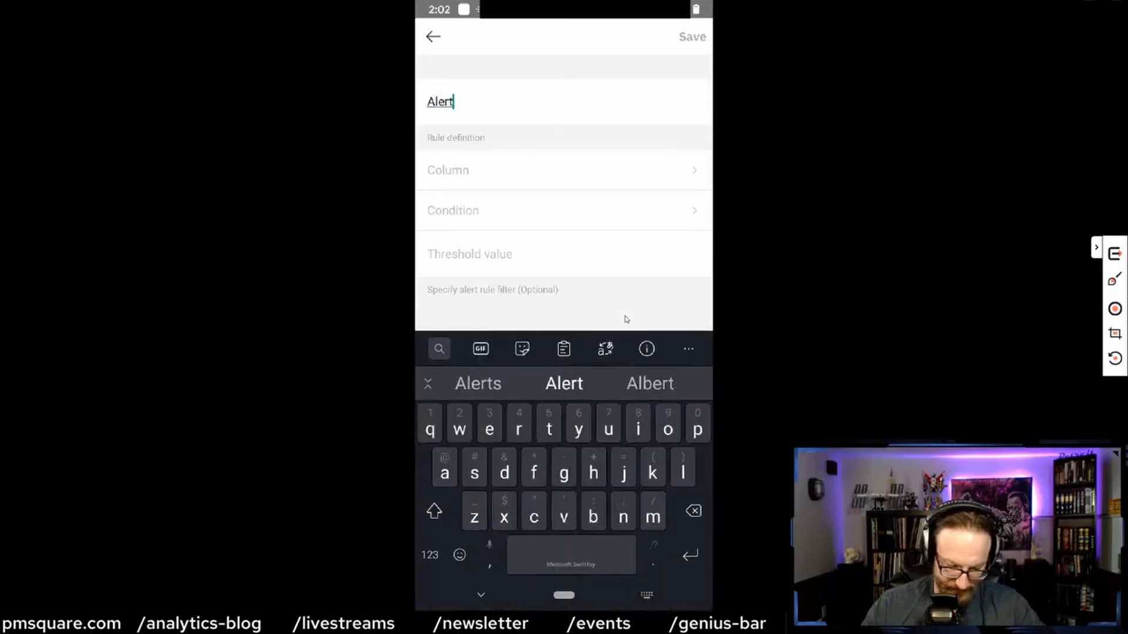
pyautogui.click(432, 36)
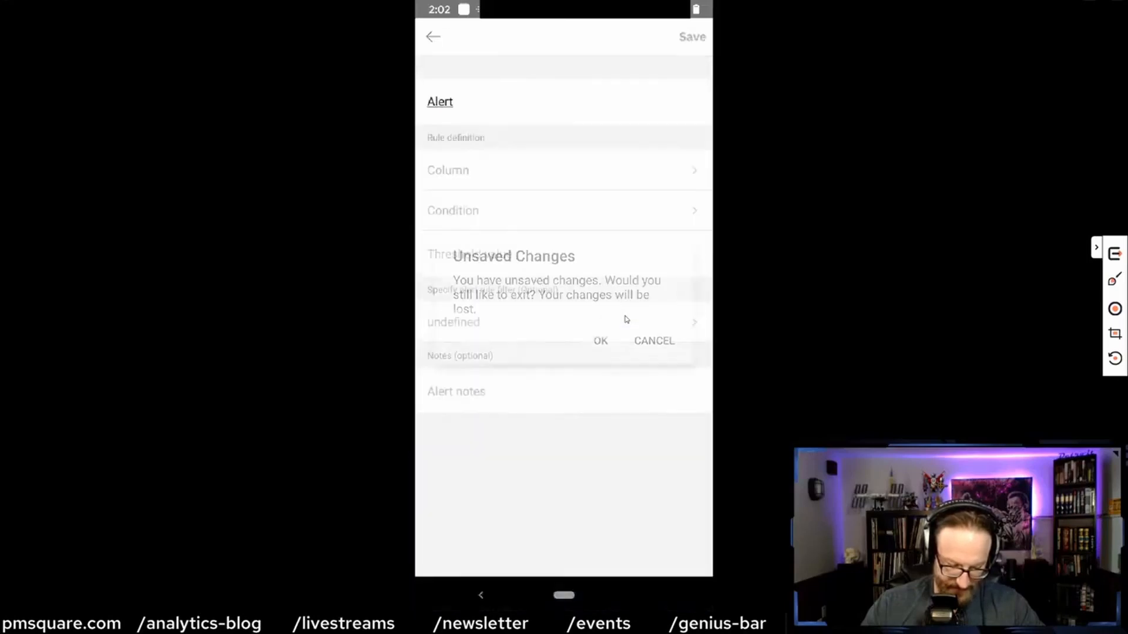
pyautogui.click(600, 341)
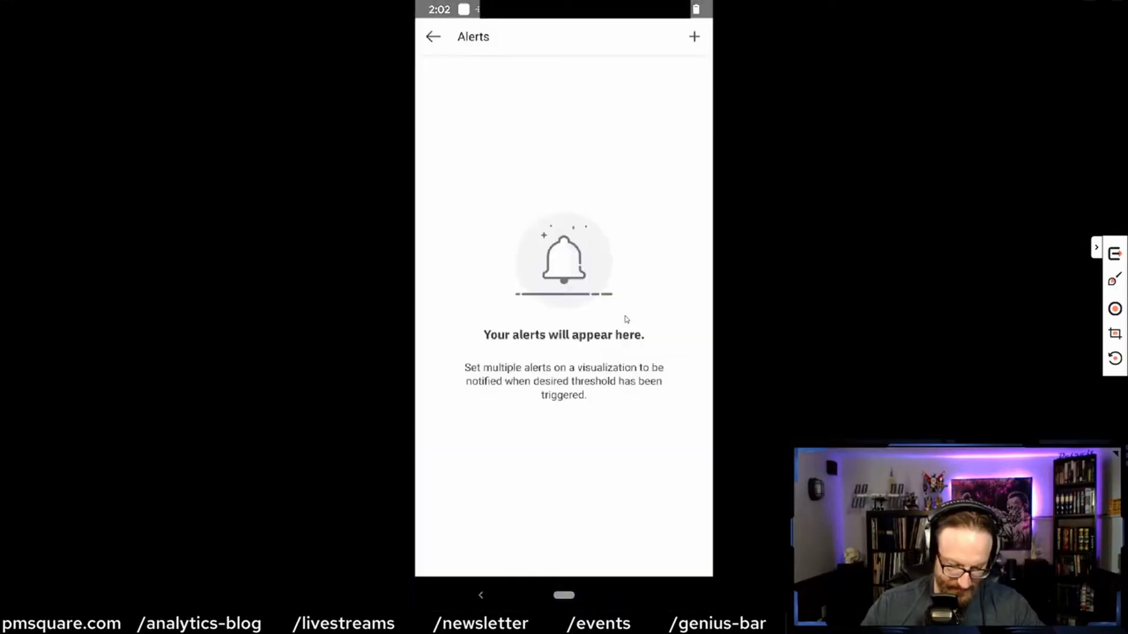
pyautogui.click(432, 37)
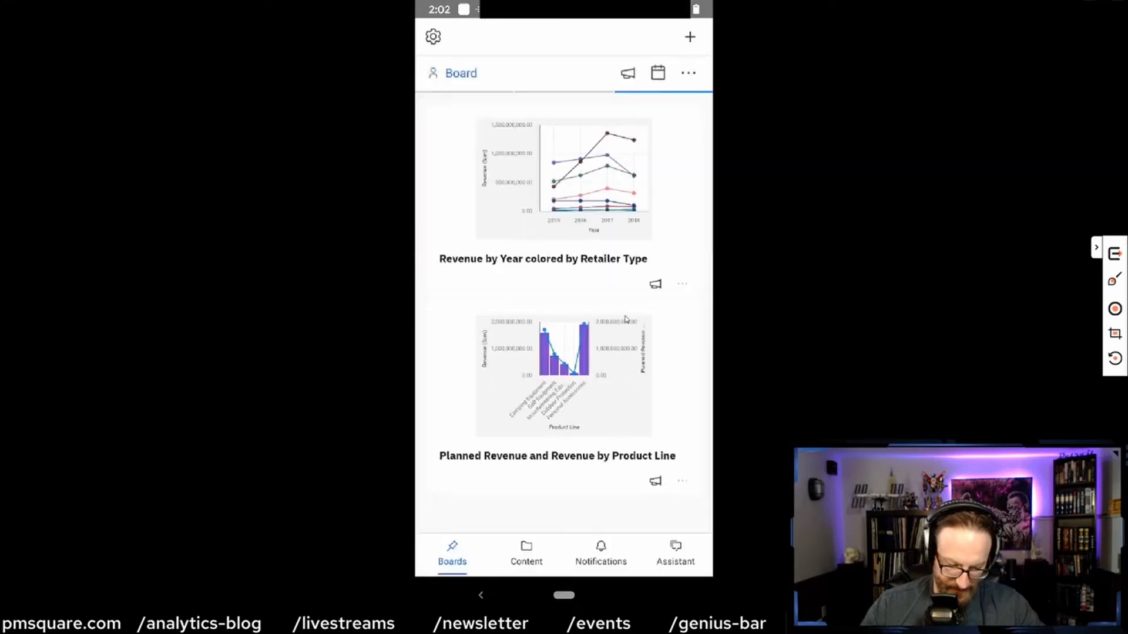
# - Bring up the board's data-change check-frequency options (Weekly, Daily, Hourly, Every 15 minutes)
pyautogui.click(461, 73)
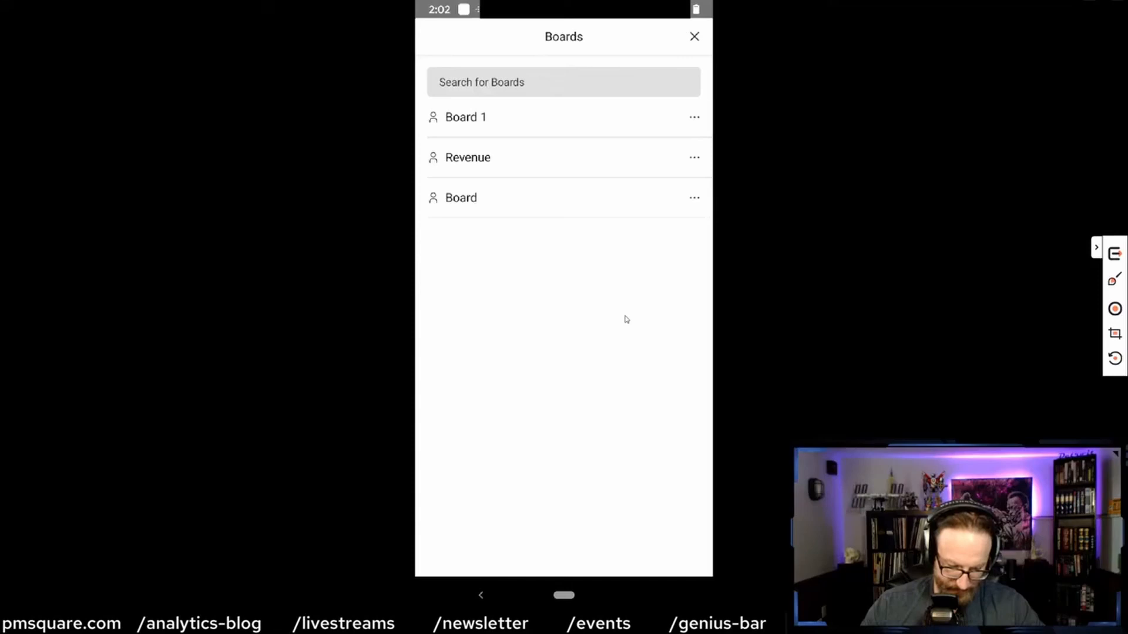
pyautogui.click(460, 197)
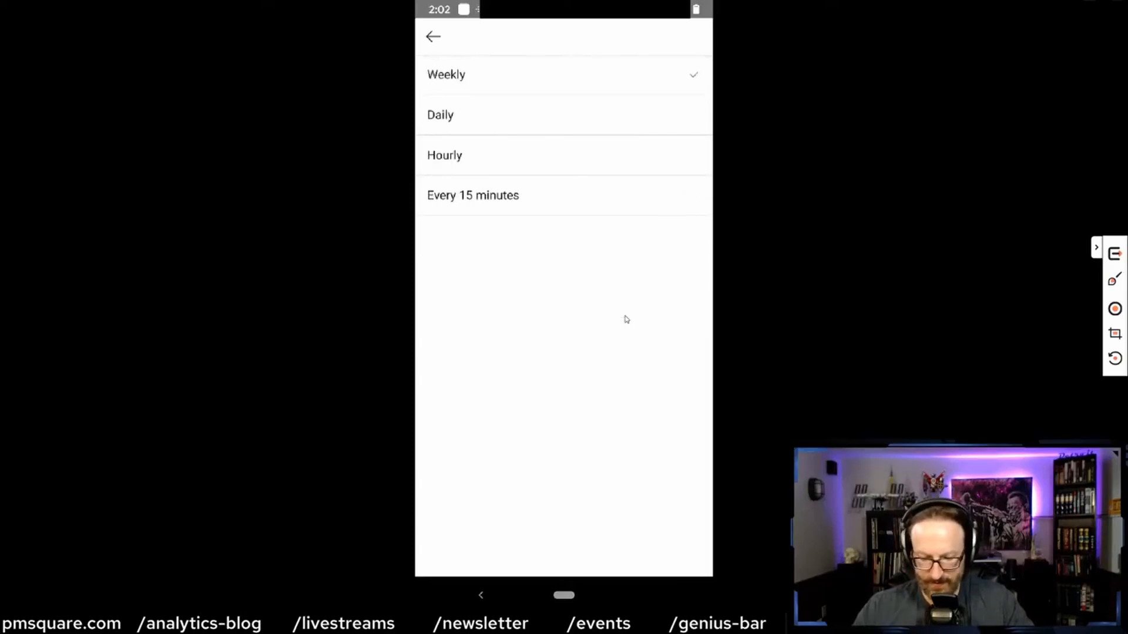
# - Choose Hourly checking, then back out of the schedule unsaved via the Unsaved Changes prompt
pyautogui.click(563, 155)
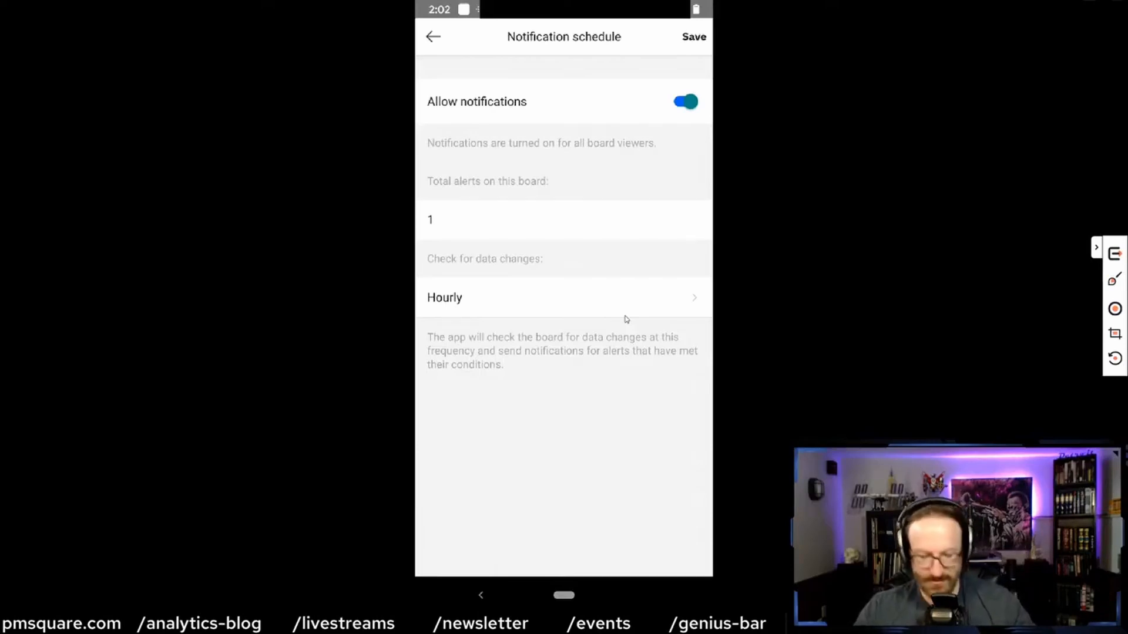
pyautogui.click(433, 37)
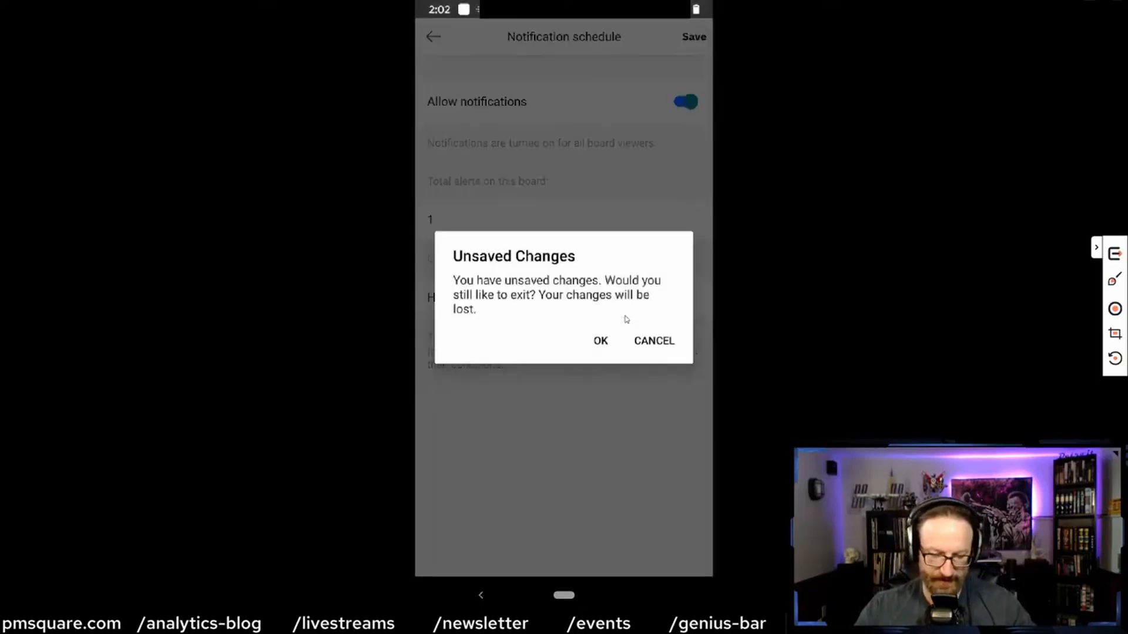
pyautogui.click(600, 341)
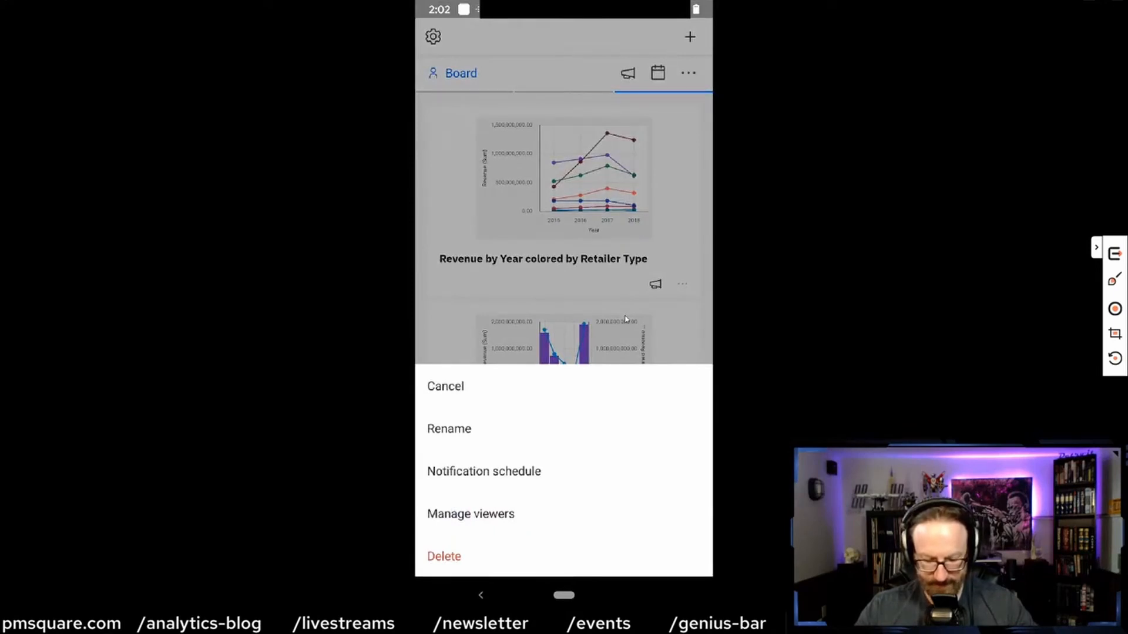
# - Review the Golf alert's revenue rule and its 100000 threshold unchanged, then return to the Alerts list
pyautogui.click(445, 387)
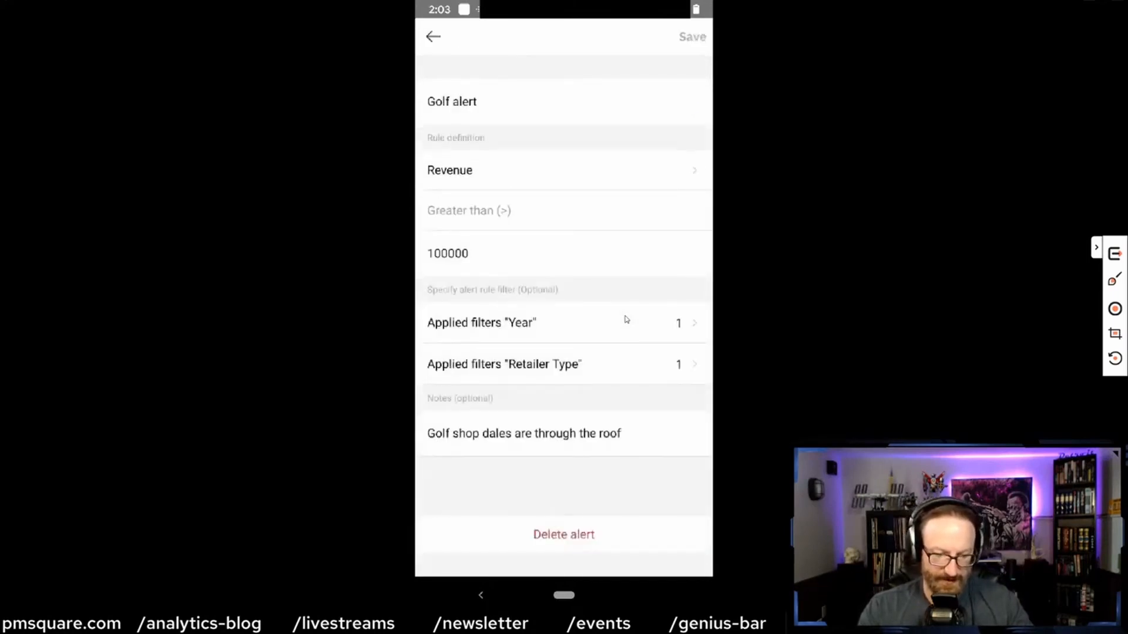
pyautogui.click(469, 210)
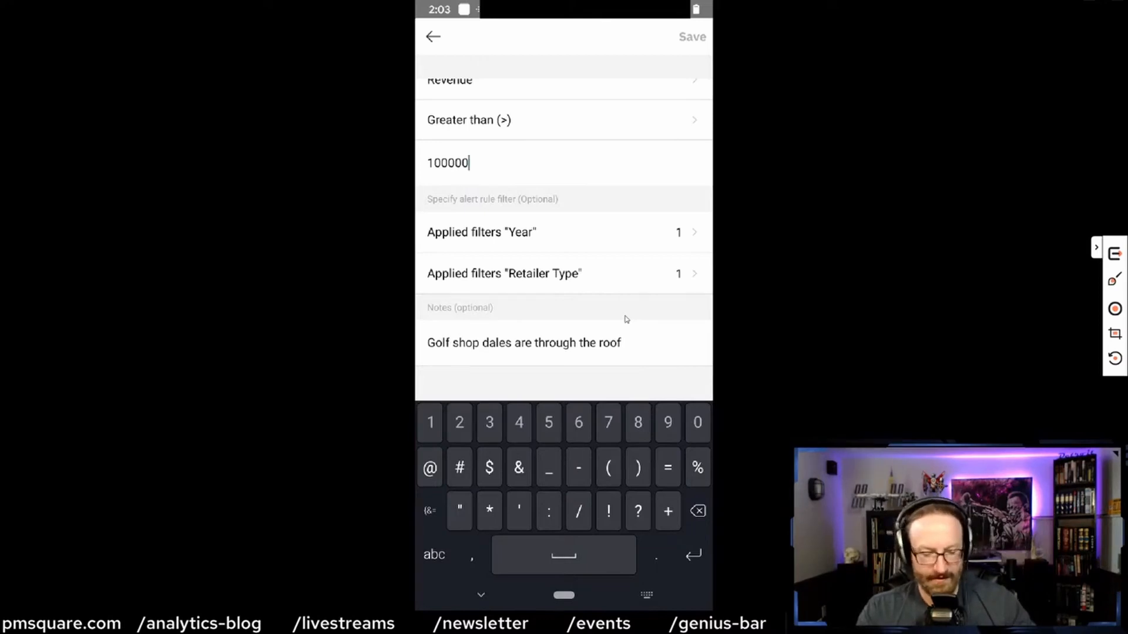
pyautogui.click(481, 232)
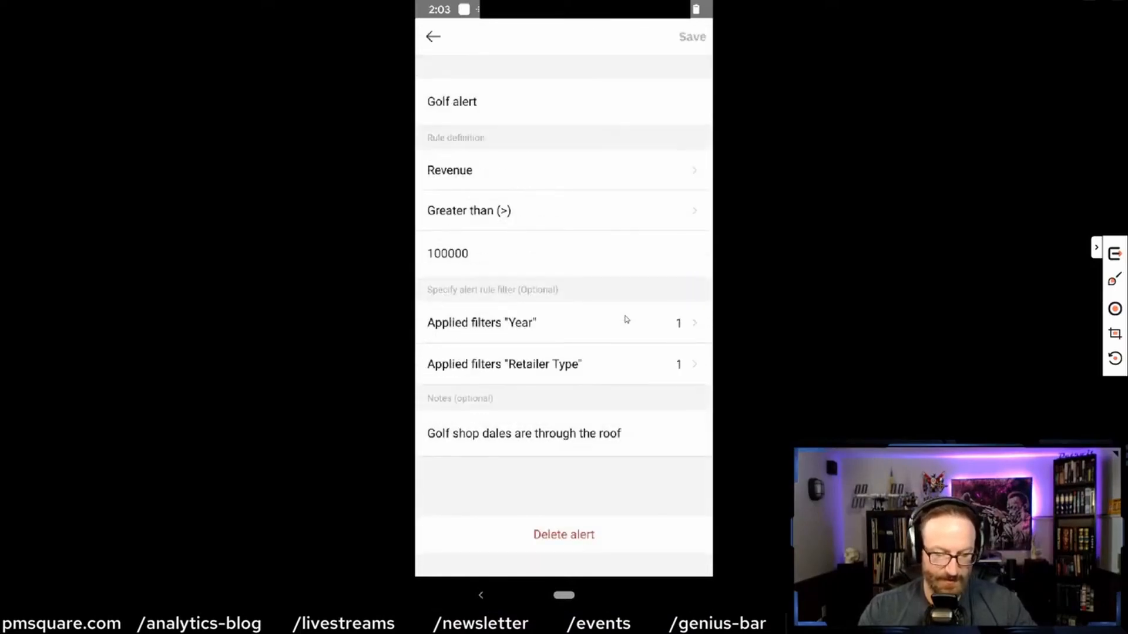
pyautogui.click(524, 433)
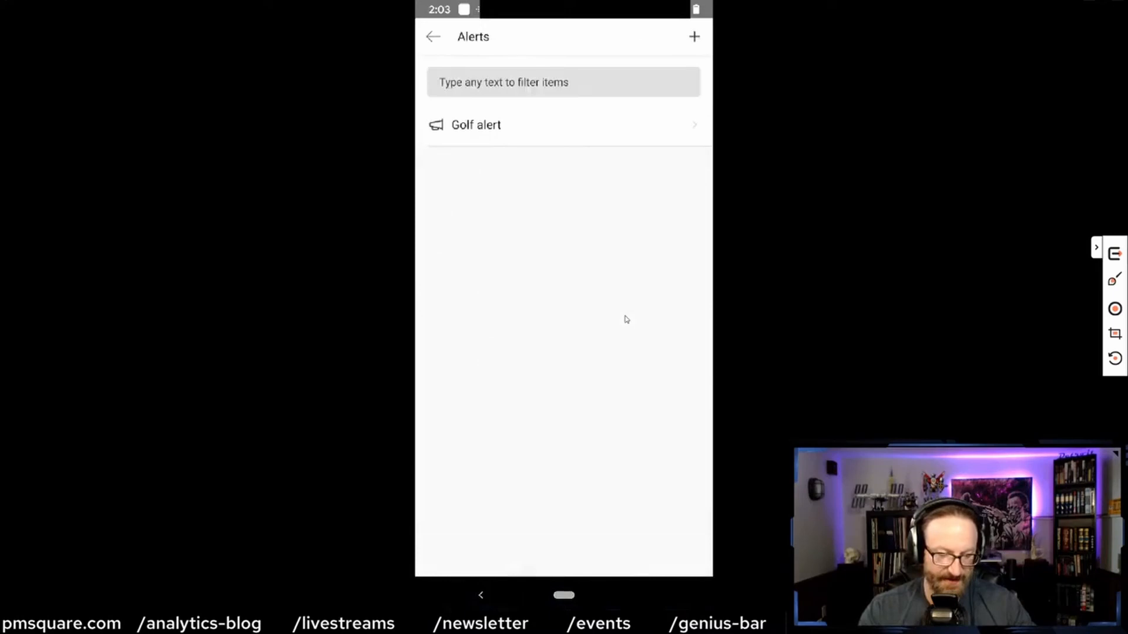
# - Return to the board and reopen the Assistant's Product type by Revenue bubble chart from SampleFile_GOSales.xls
pyautogui.click(432, 36)
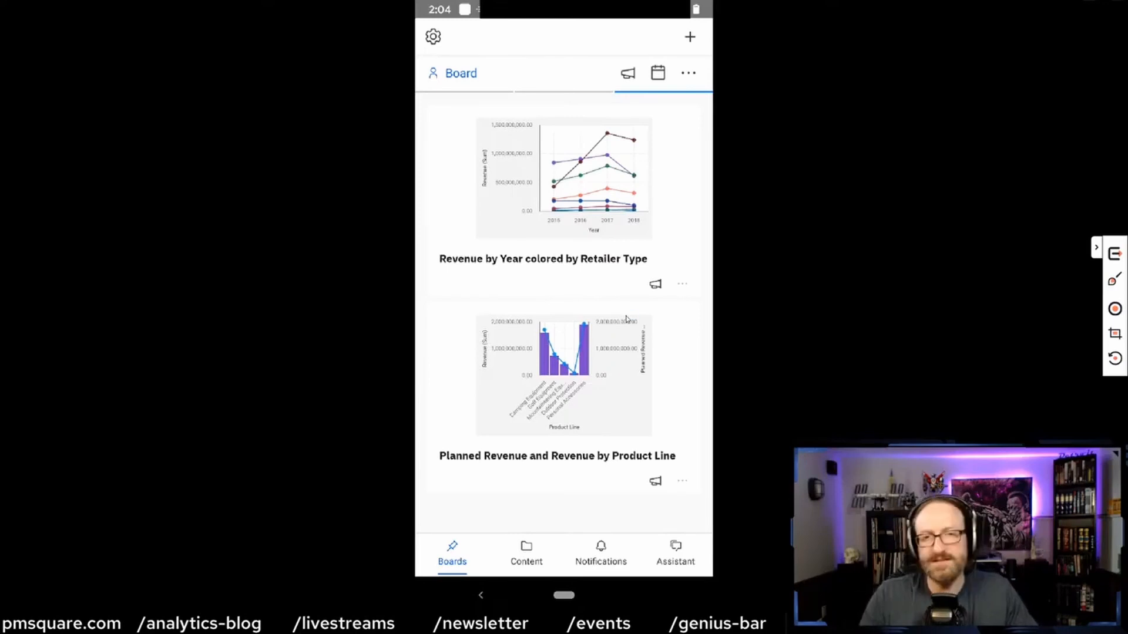
pyautogui.click(675, 552)
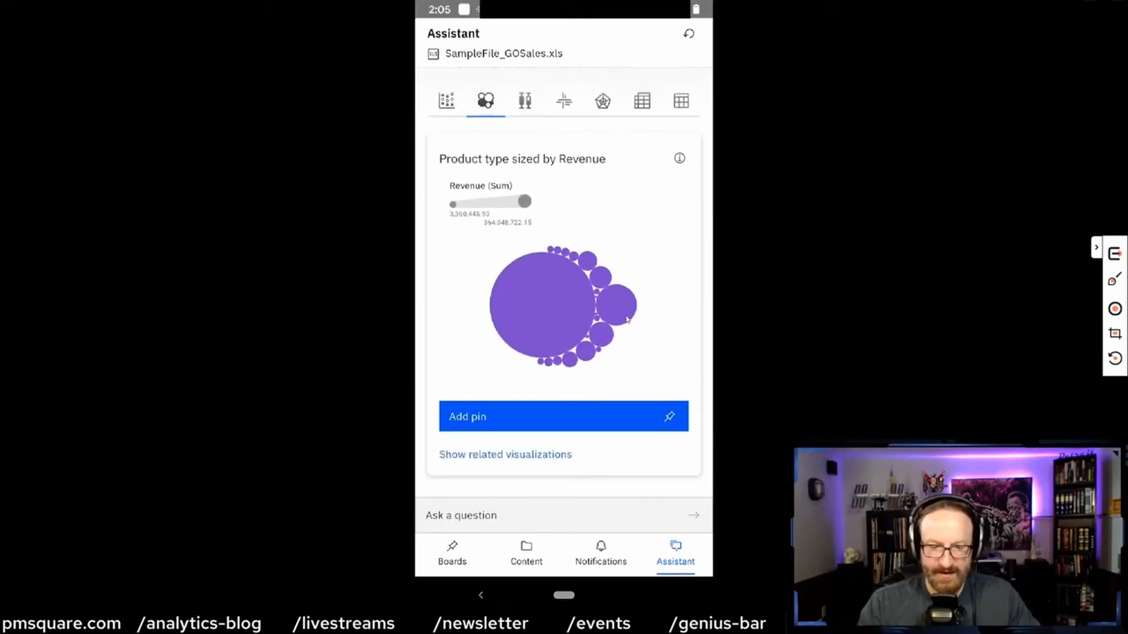
# - Switch to the Revenue board and scroll through its charts
pyautogui.click(451, 553)
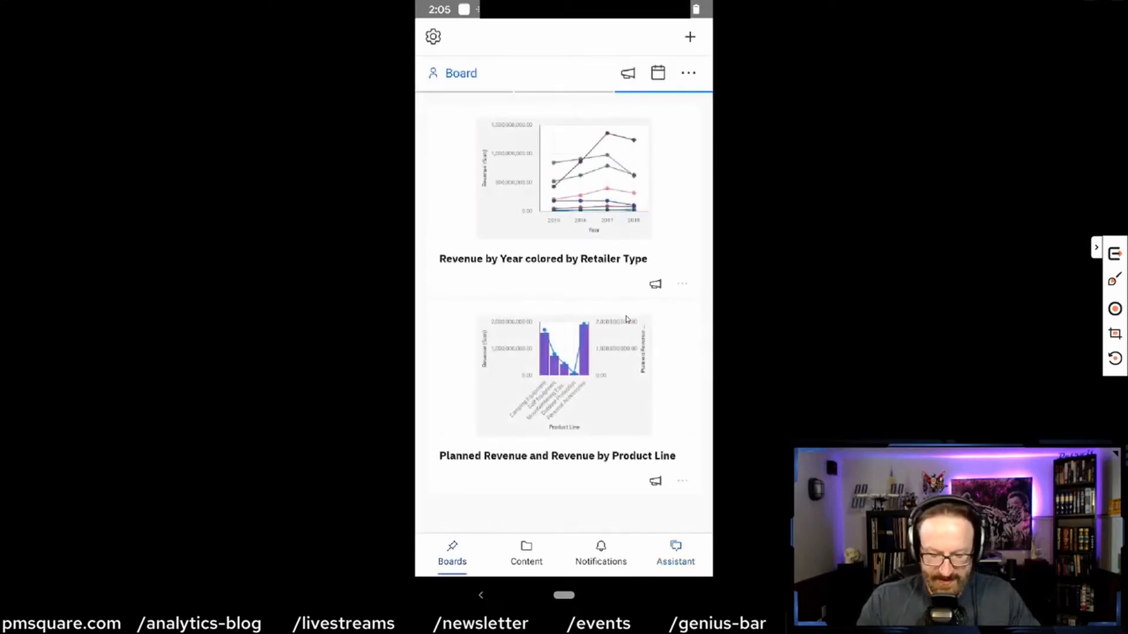
pyautogui.click(563, 374)
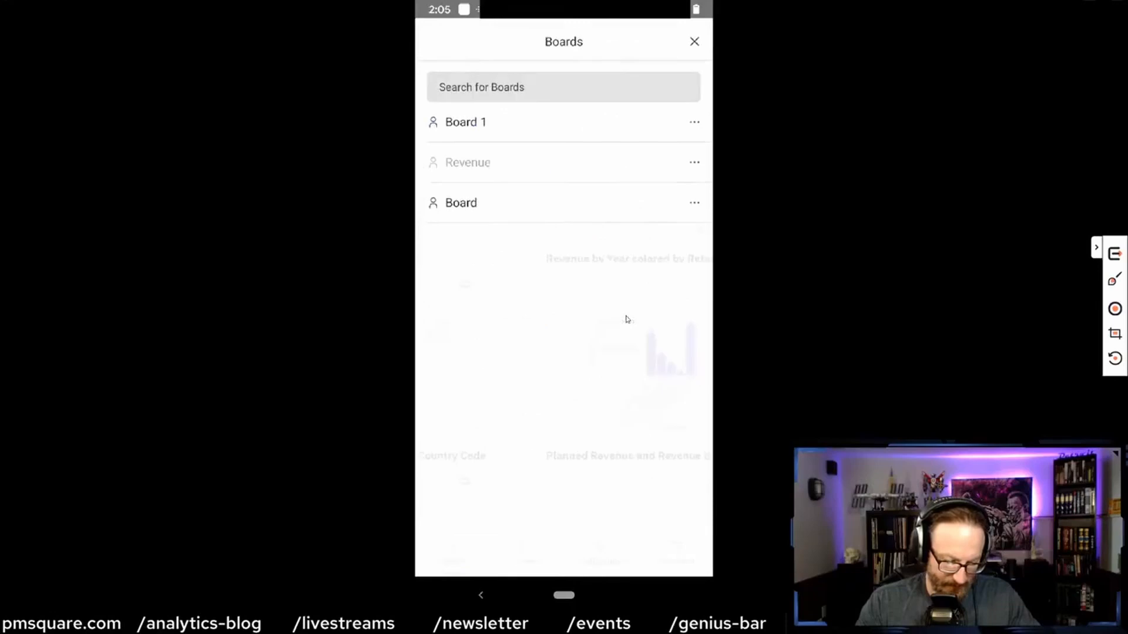
pyautogui.click(468, 162)
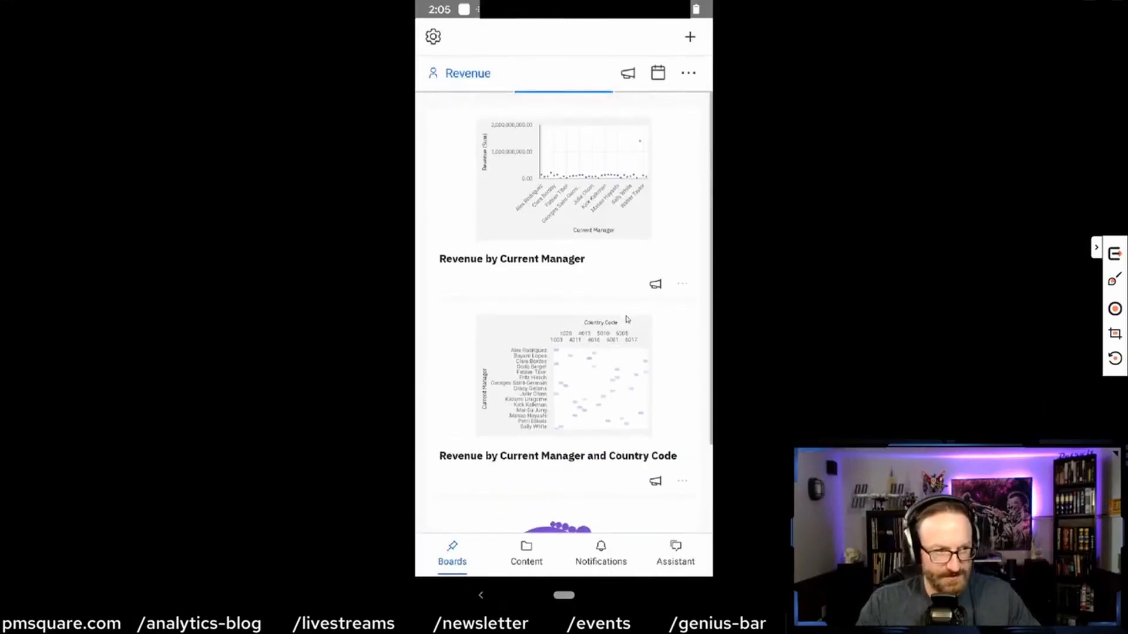
pyautogui.scroll(3)
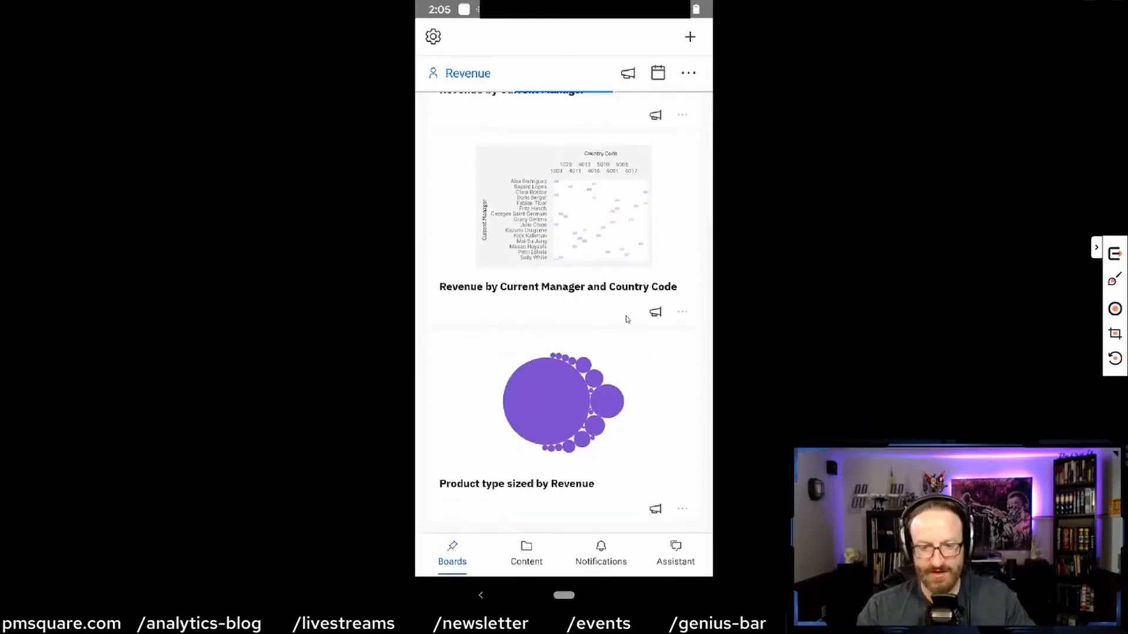
pyautogui.scroll(3)
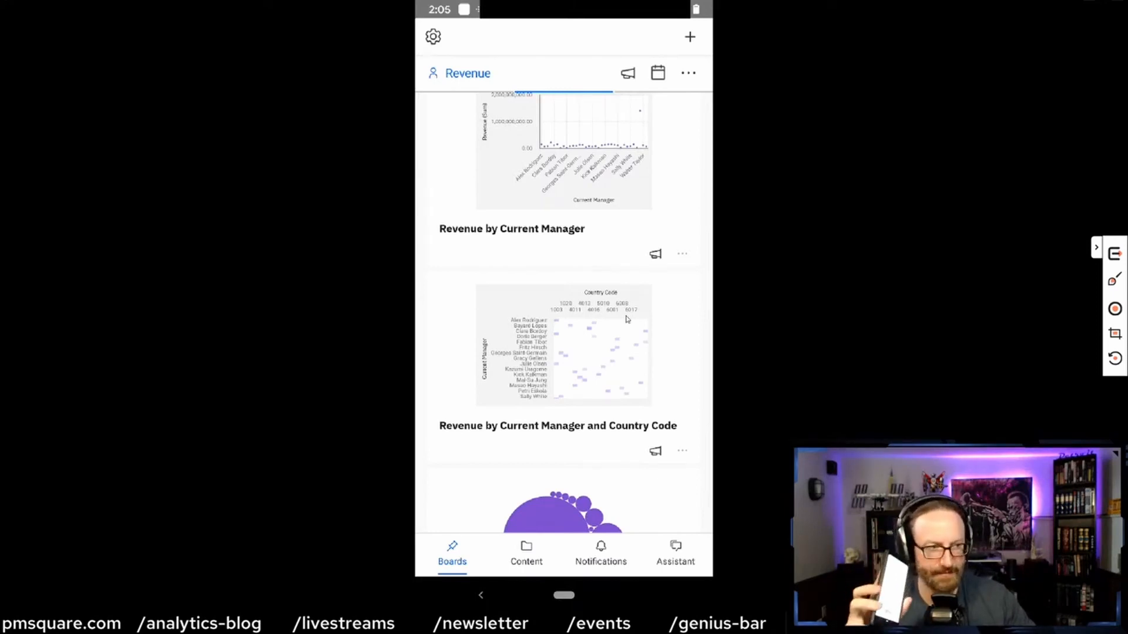
pyautogui.scroll(-3)
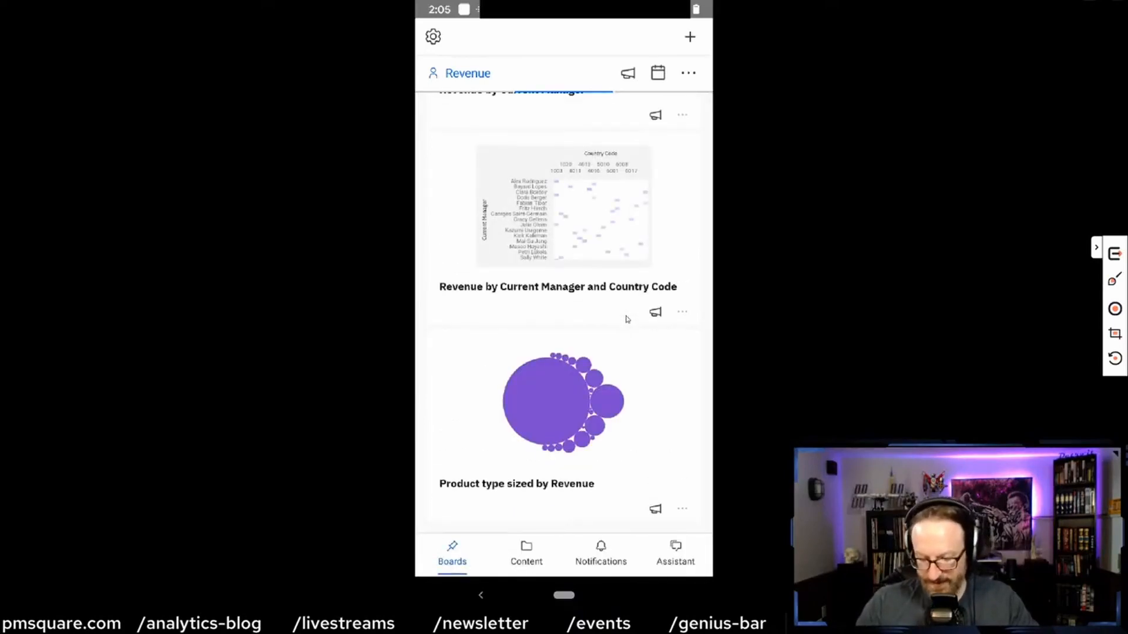
# - Show the Team Content folders: Calendars, Sales Reports, Samples, Templates, The Weather Company
pyautogui.click(527, 552)
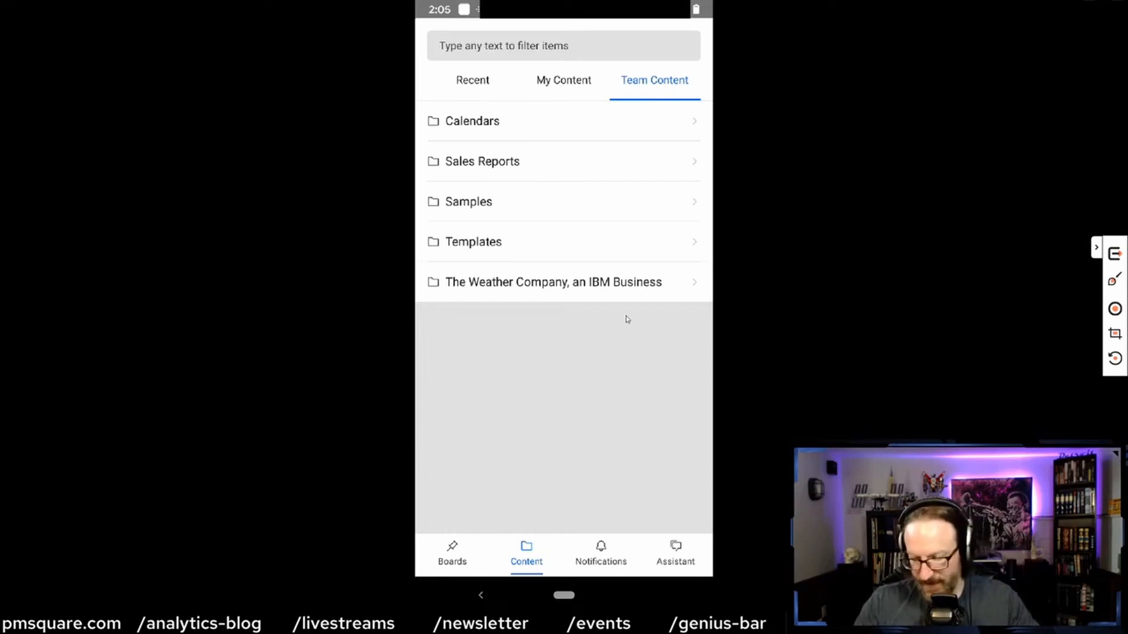
# - Peek at the empty Sales Dashboard, then open Samples down to the Core folder
pyautogui.click(482, 161)
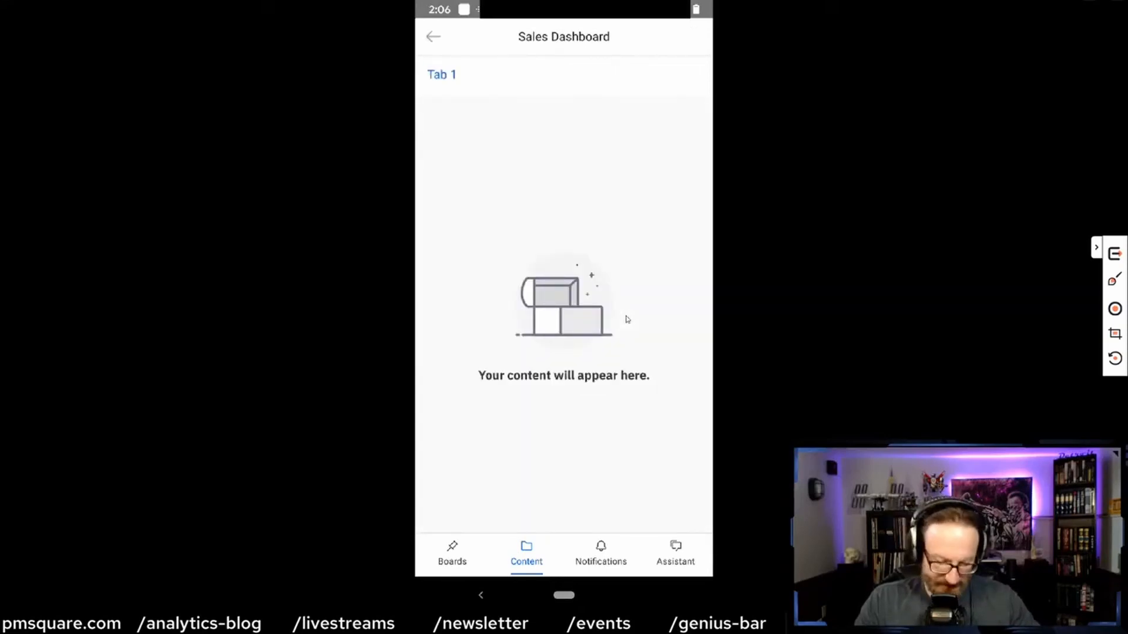
pyautogui.click(526, 553)
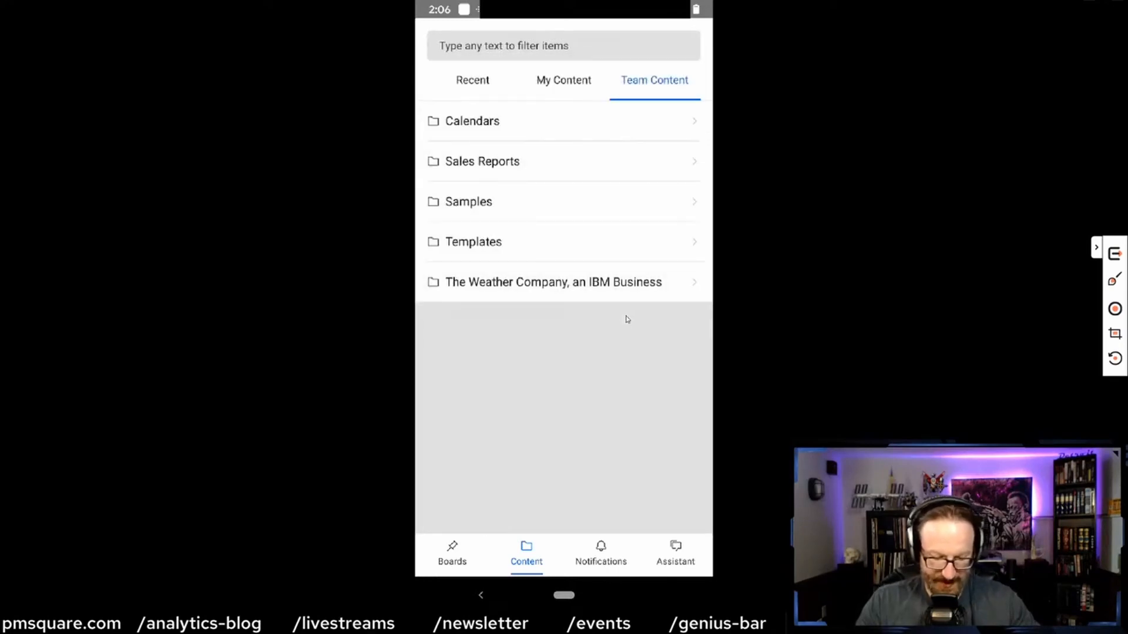
pyautogui.click(469, 201)
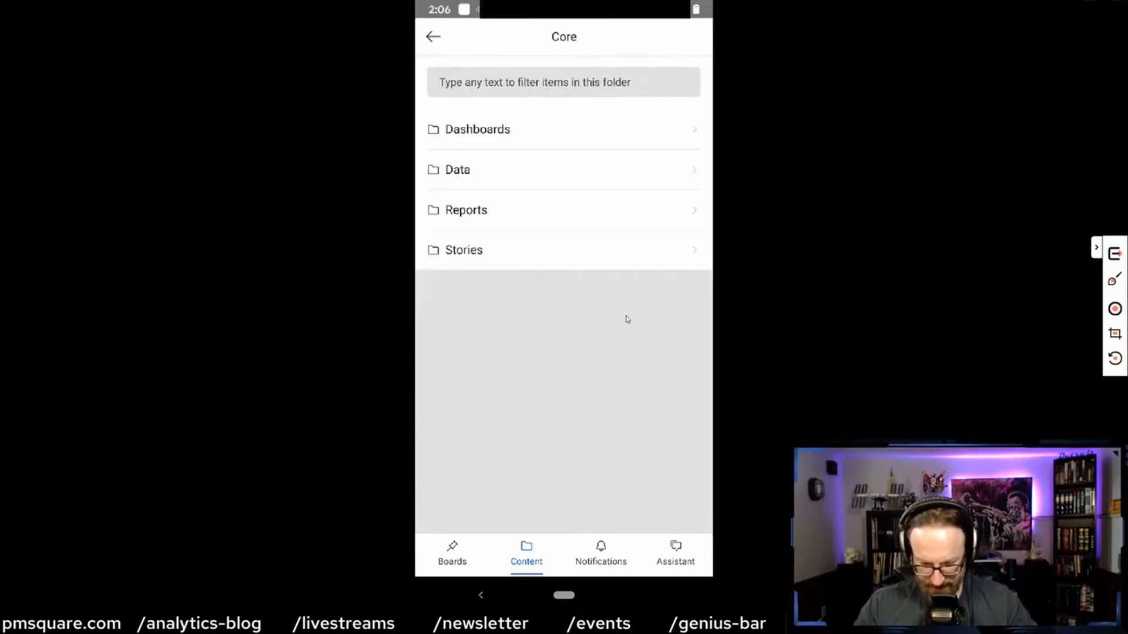
# - View the California website visits dashboard's maps and visit totals, then return to Dashboards
pyautogui.click(477, 129)
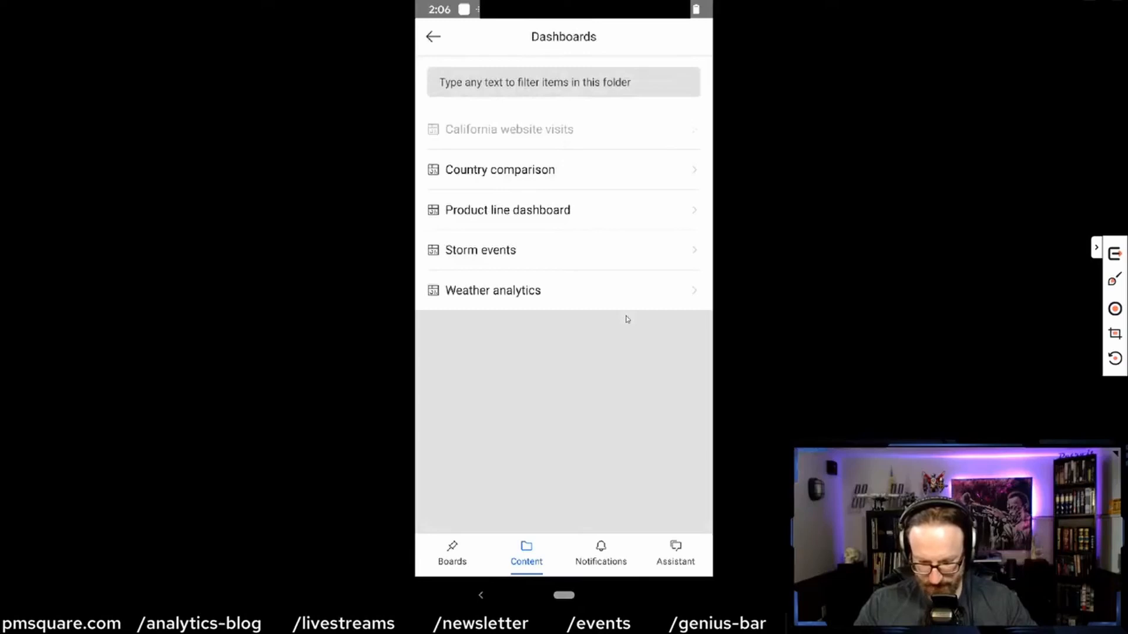
pyautogui.click(509, 130)
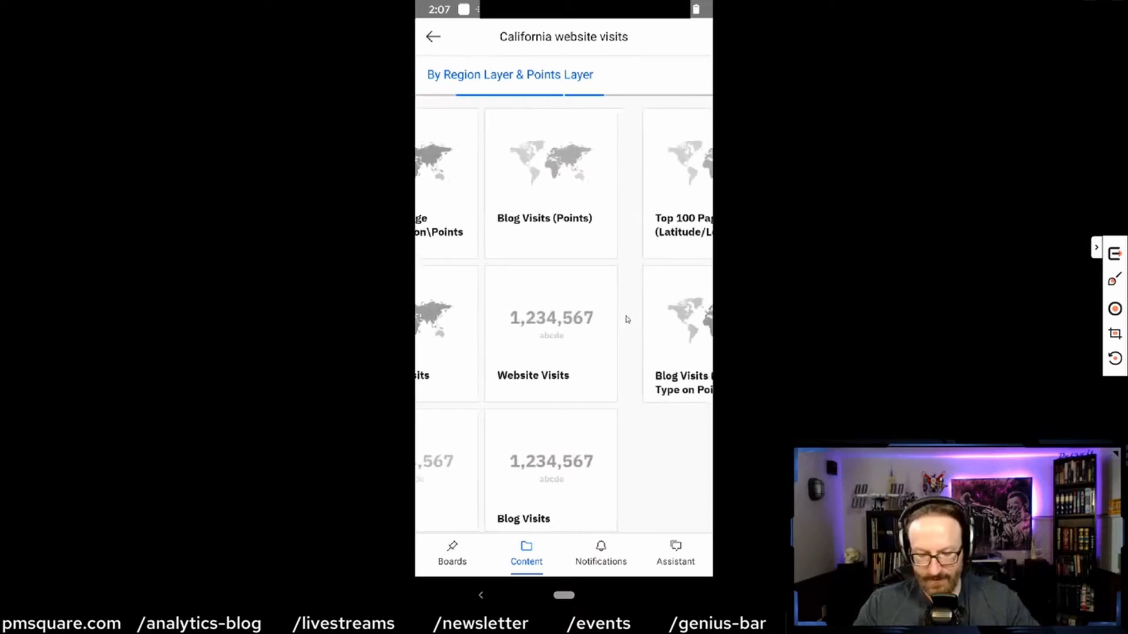
pyautogui.hscroll(-3)
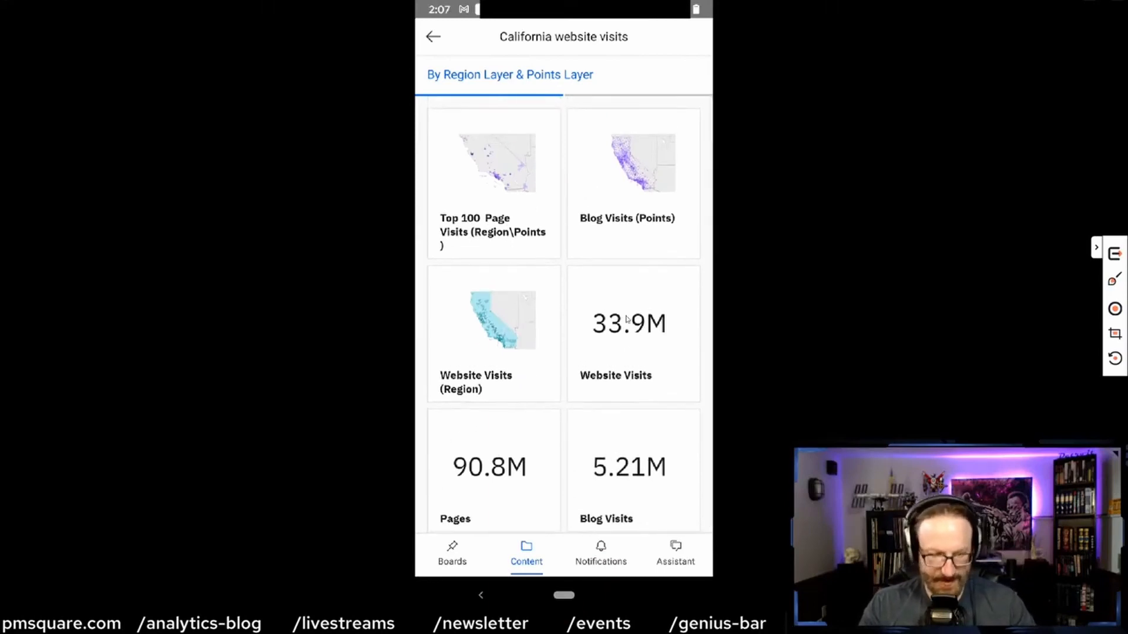
pyautogui.click(433, 37)
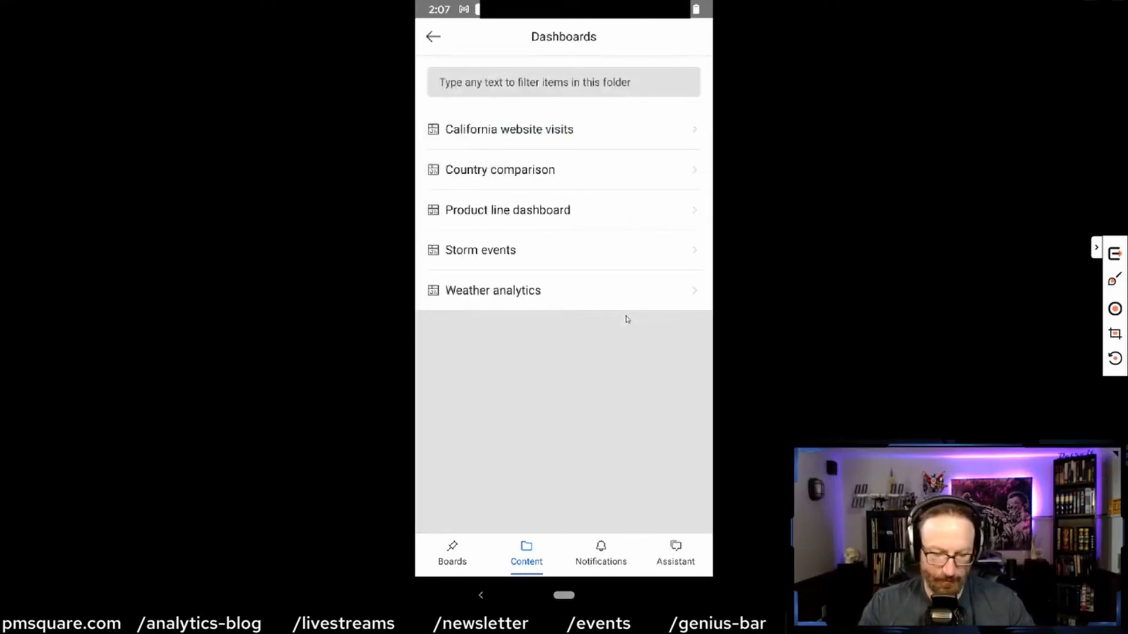
# - Check the empty Reports folder under Core and back out to the Samples folder
pyautogui.click(432, 36)
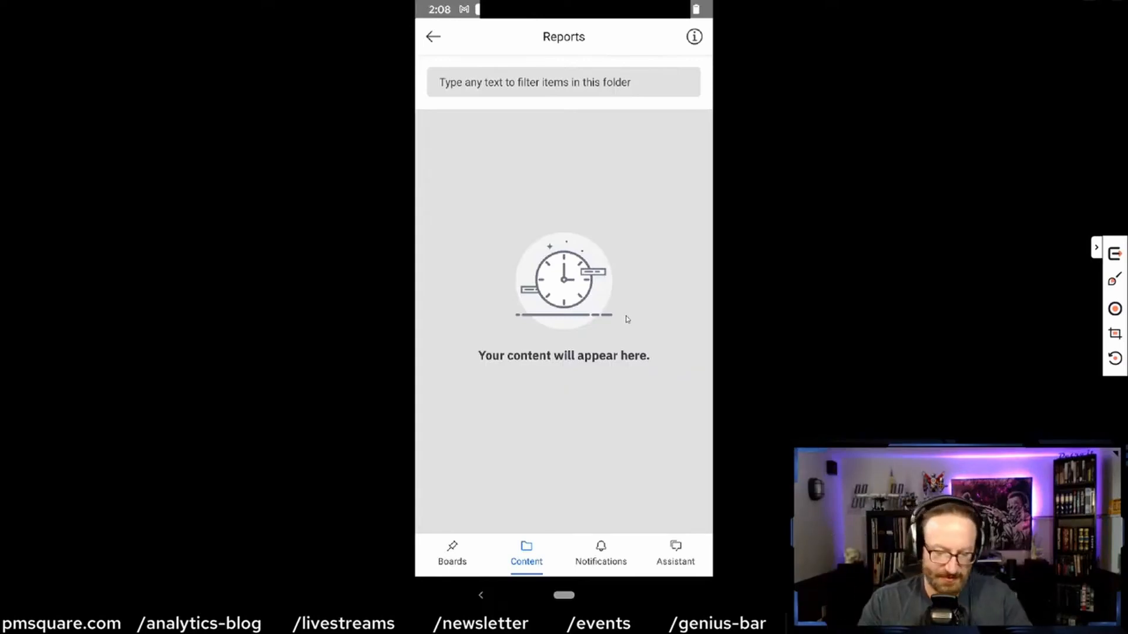
pyautogui.click(433, 36)
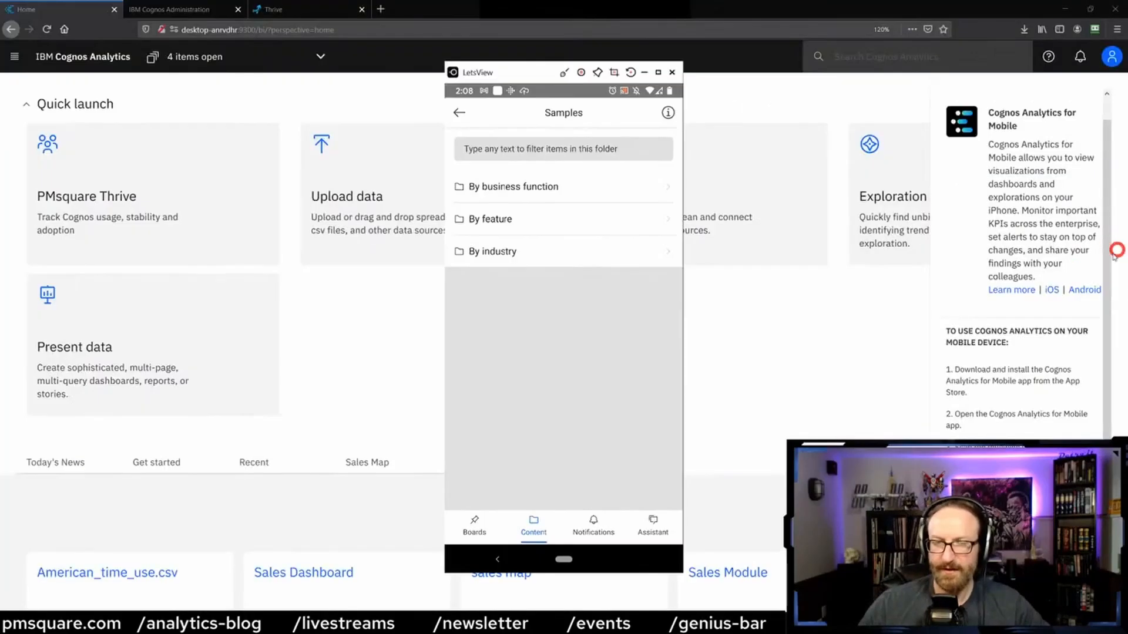
# - Close the LetsView phone mirror, leaving the Cognos Analytics web home page with its Quick launch tiles
pyautogui.click(671, 72)
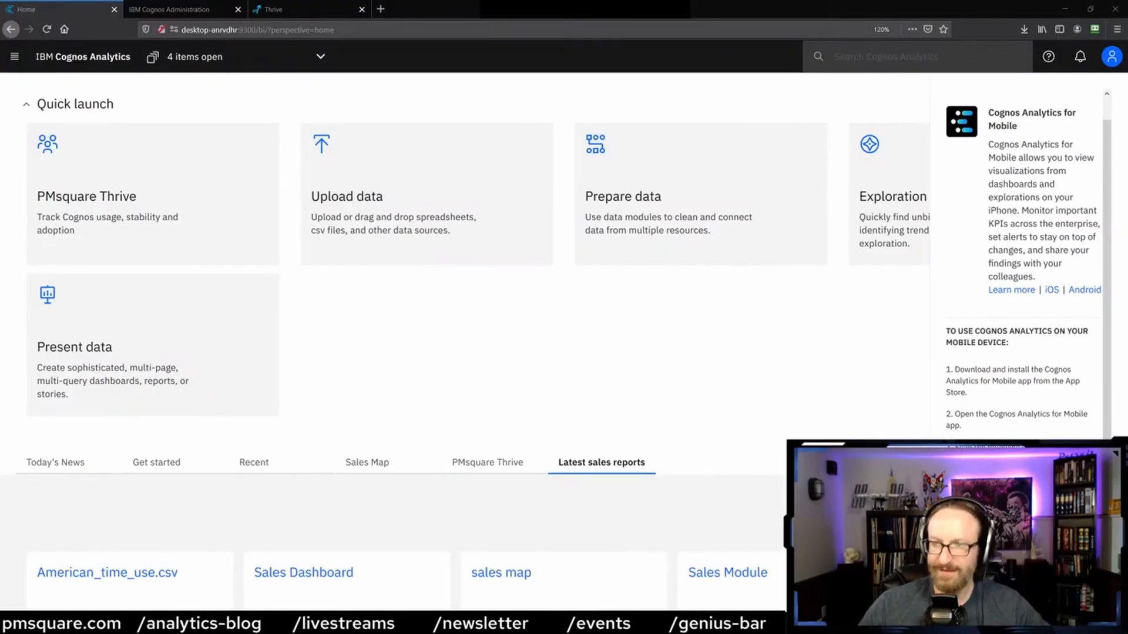
pyautogui.moveTo(690, 389)
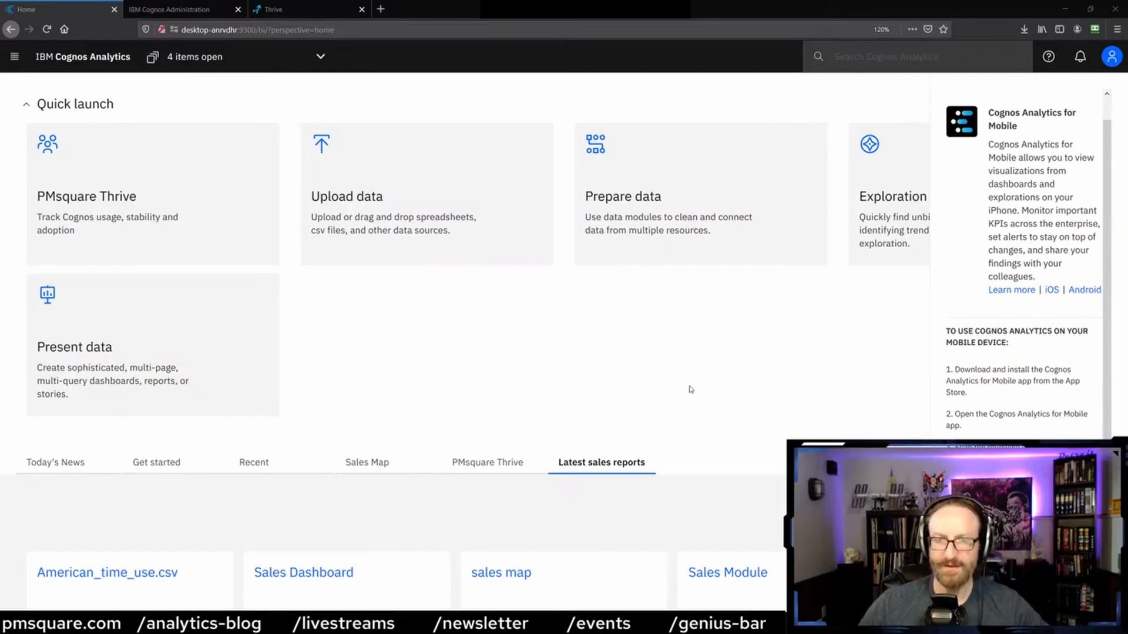